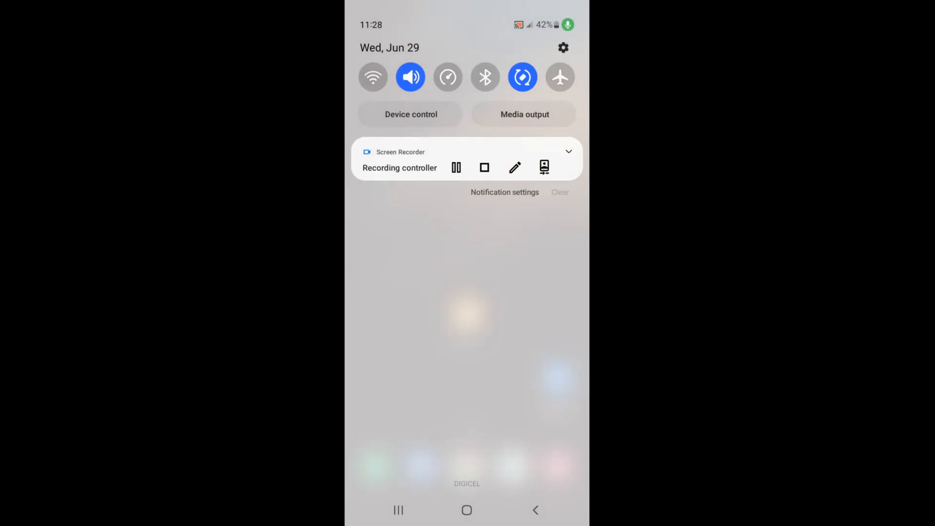
Dismiss the Android notification shade to reveal the home screen.
{"action": "left_click", "coordinate": [447, 77]}
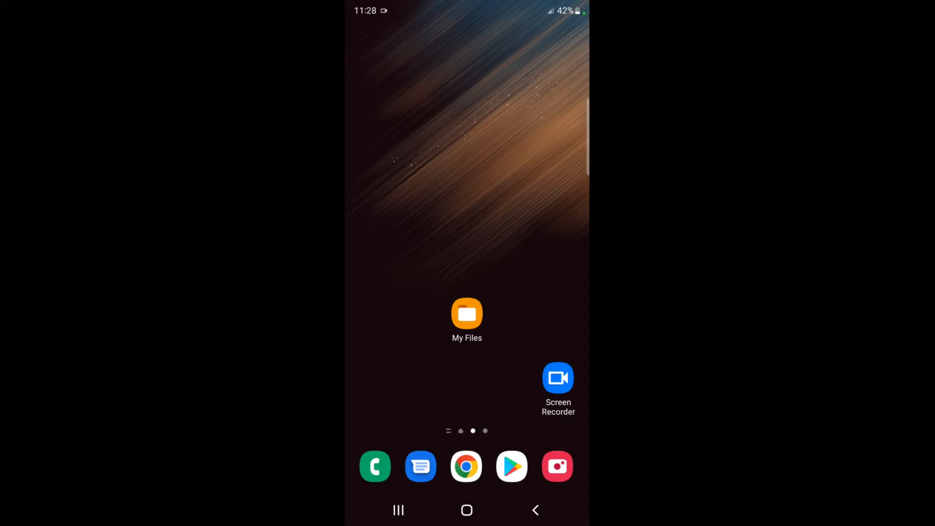
Unzip PACKAGE21.zip from Internal storage > Download, keeping the folder name PACKAGE21.
{"action": "left_click", "coordinate": [467, 314]}
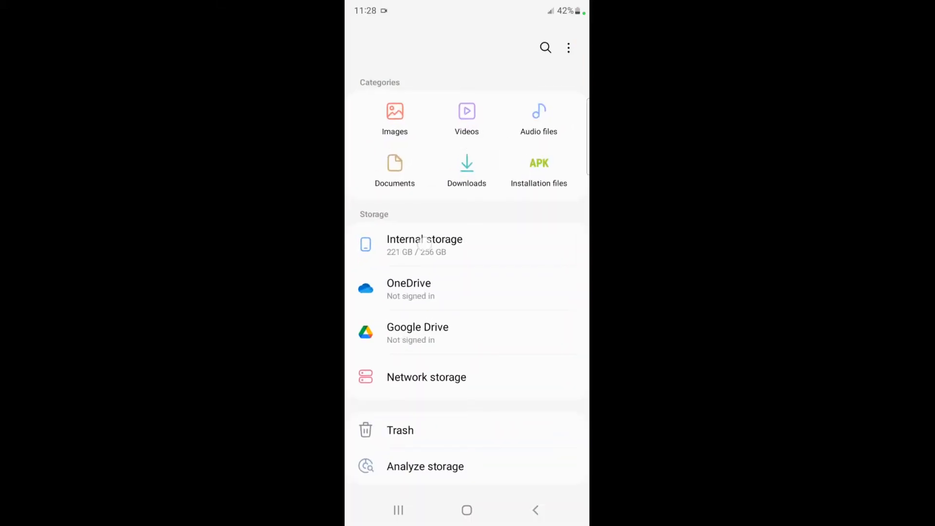
{"action": "left_click", "coordinate": [424, 245]}
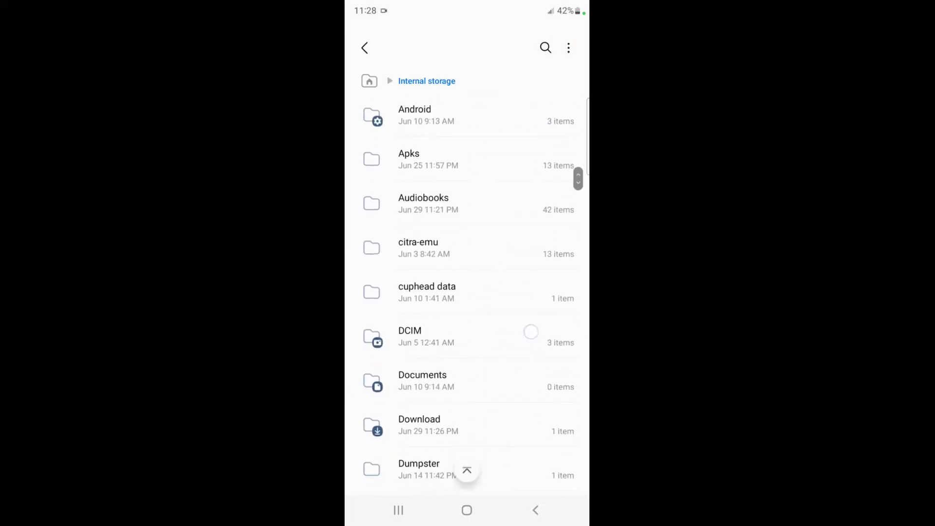
{"action": "left_click", "coordinate": [420, 424]}
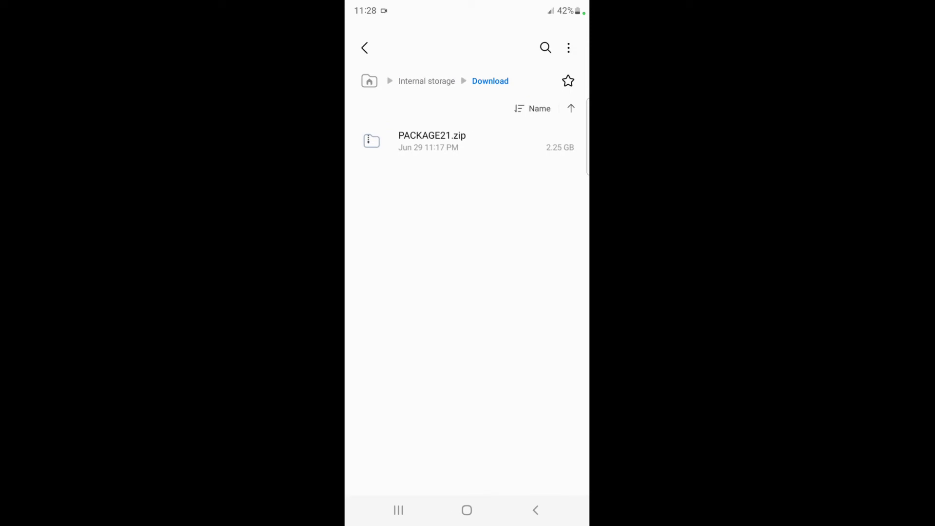
{"action": "left_click", "coordinate": [431, 141]}
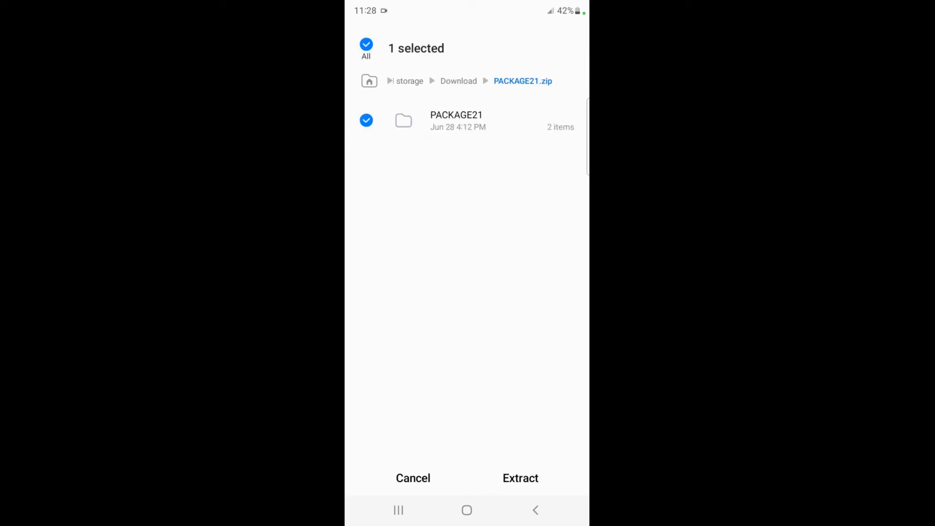
{"action": "left_click", "coordinate": [520, 478]}
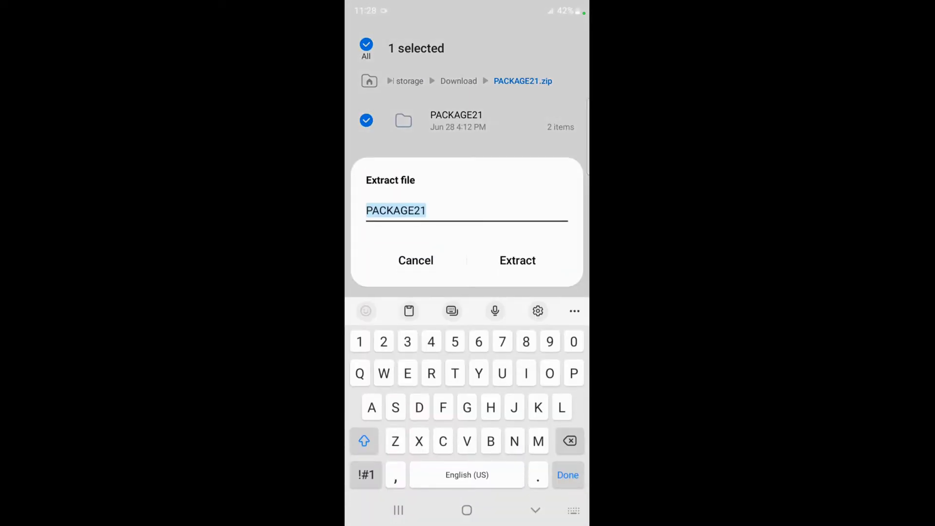
{"action": "left_click", "coordinate": [517, 260]}
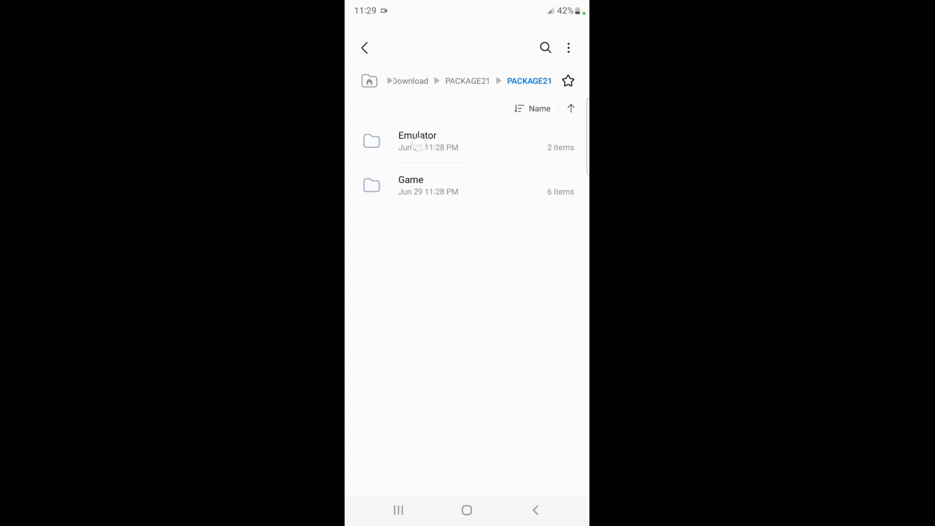
Install the ExaGear ludashi APK from PACKAGE21 > Emulator, launch it, and allow file access.
{"action": "left_click", "coordinate": [417, 141]}
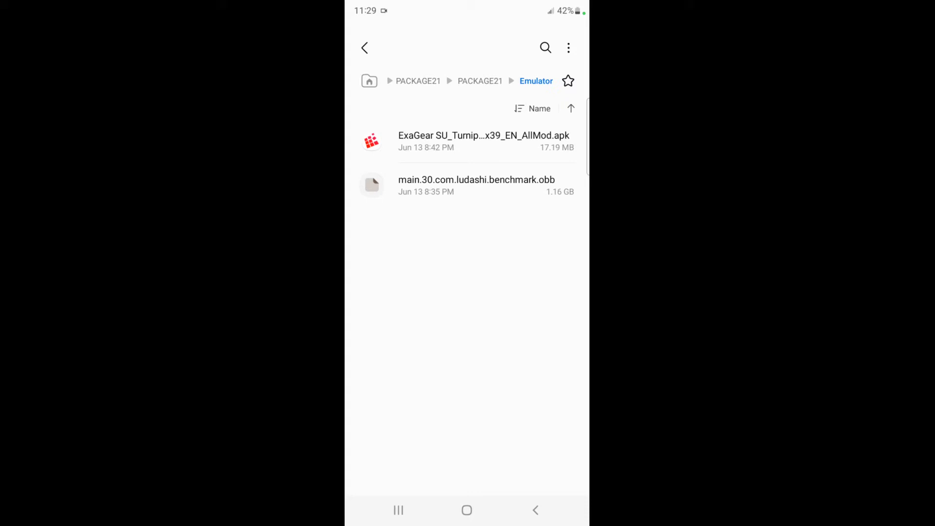
{"action": "left_click", "coordinate": [483, 141]}
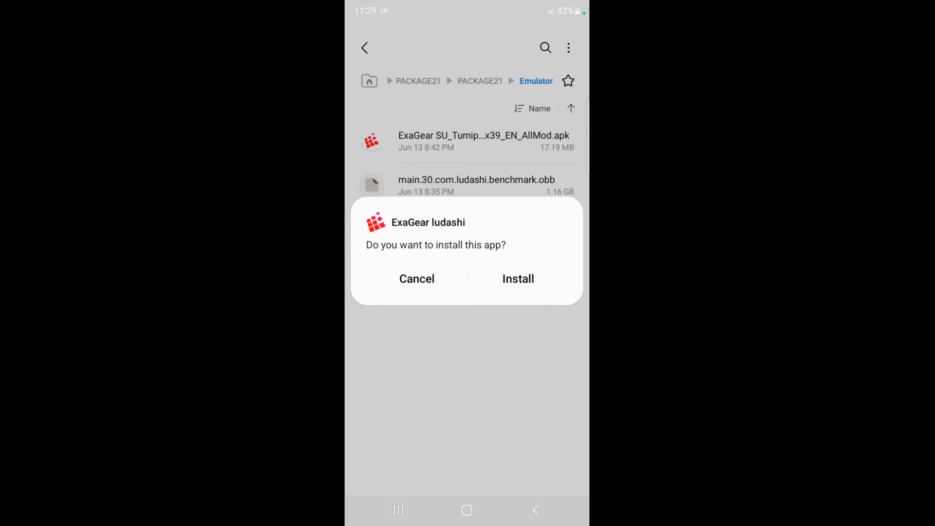
{"action": "left_click", "coordinate": [517, 278]}
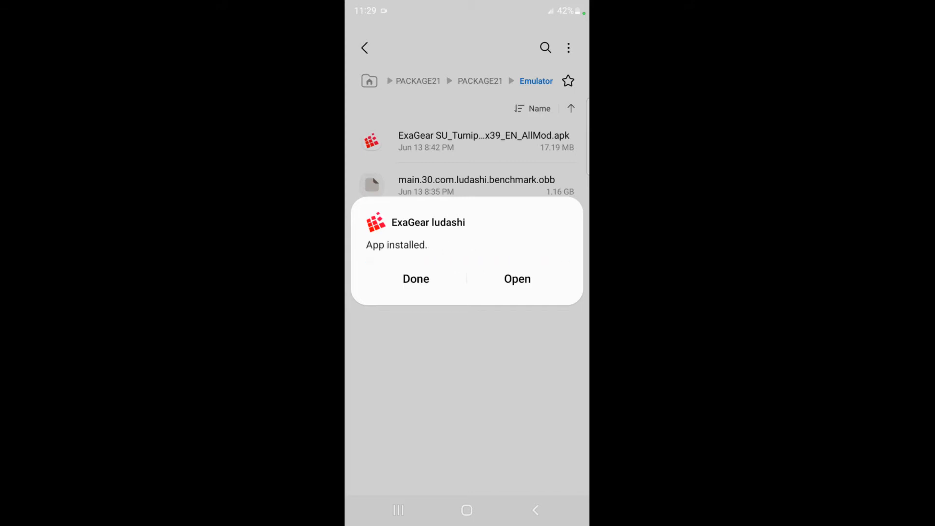
{"action": "left_click", "coordinate": [517, 279]}
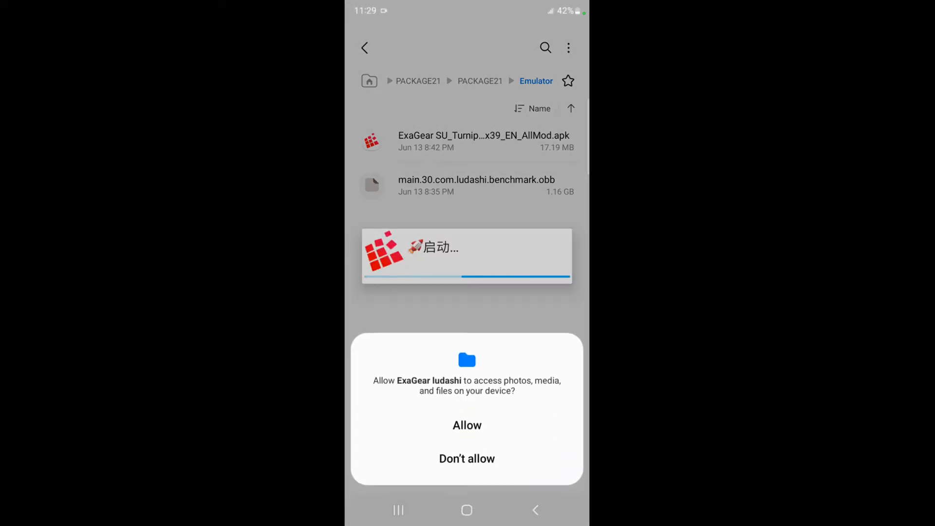
{"action": "left_click", "coordinate": [467, 425]}
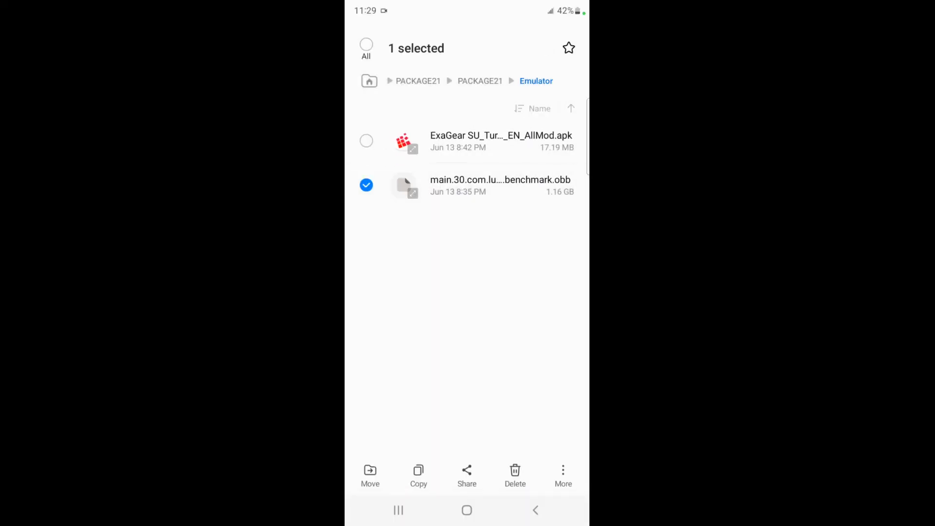
Move main.30.com.ludashi.benchmark.obb into Internal storage > Android > obb > com.ludashi.benchmark.
{"action": "left_click", "coordinate": [369, 475]}
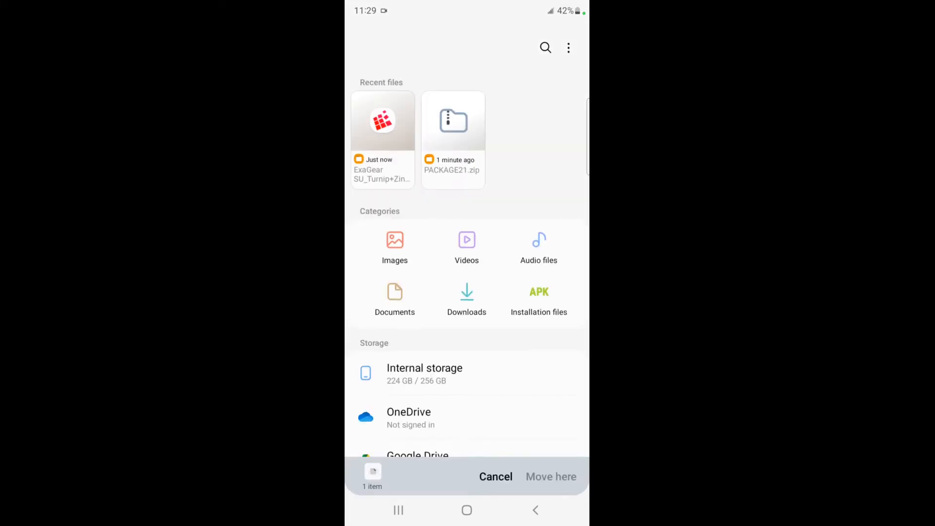
{"action": "left_click", "coordinate": [425, 369]}
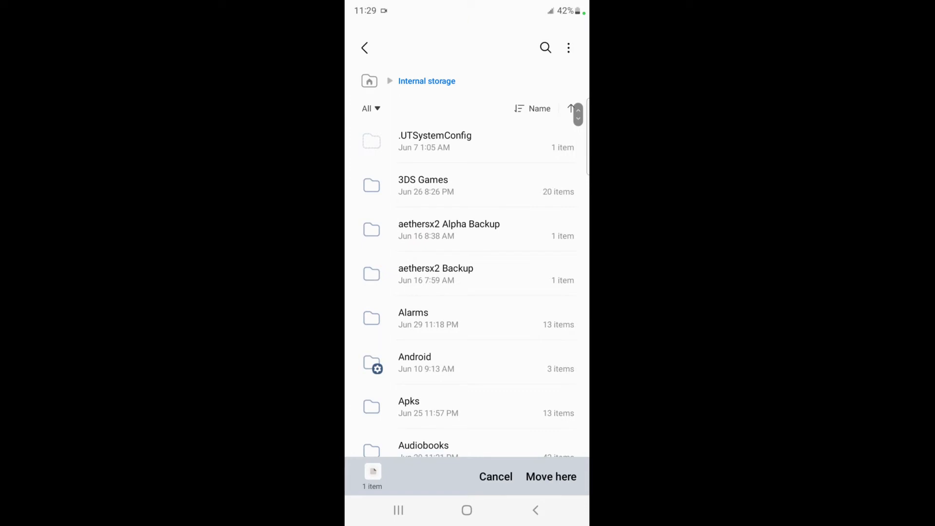
{"action": "left_click", "coordinate": [415, 363]}
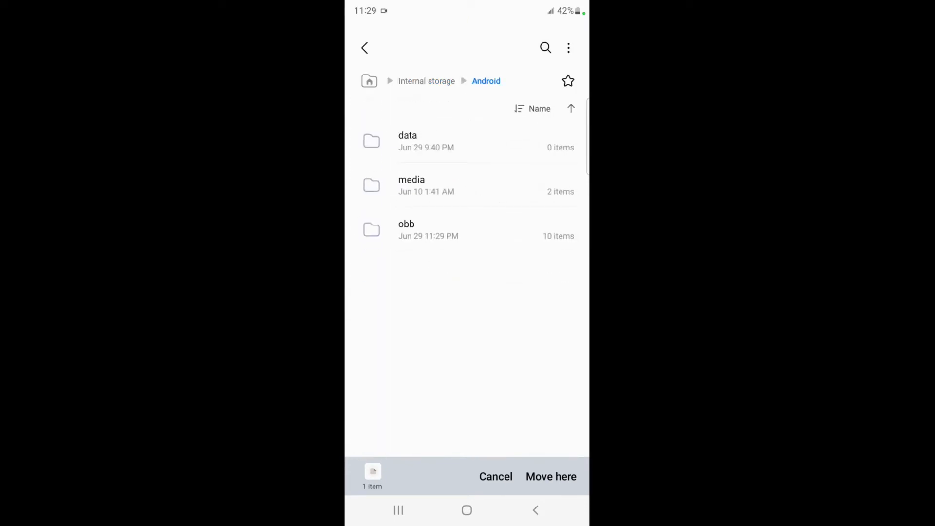
{"action": "left_click", "coordinate": [406, 230]}
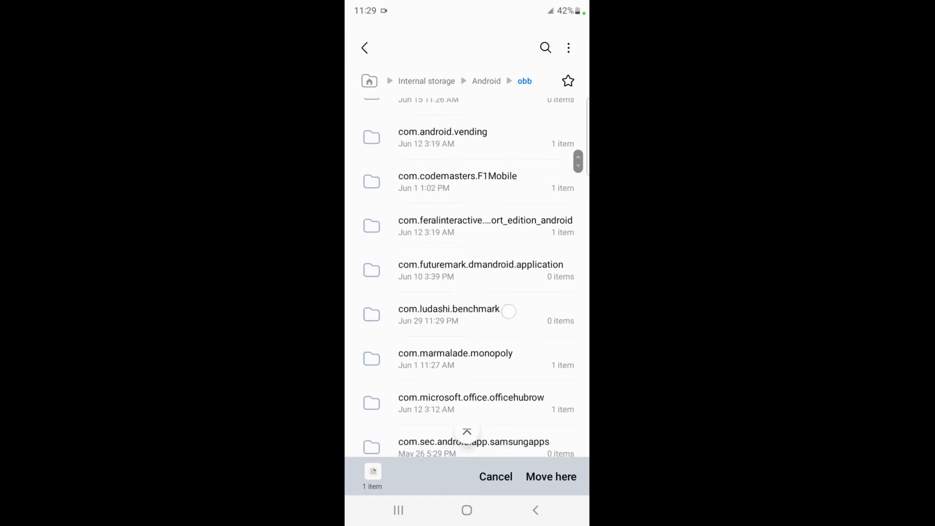
{"action": "left_click", "coordinate": [449, 308]}
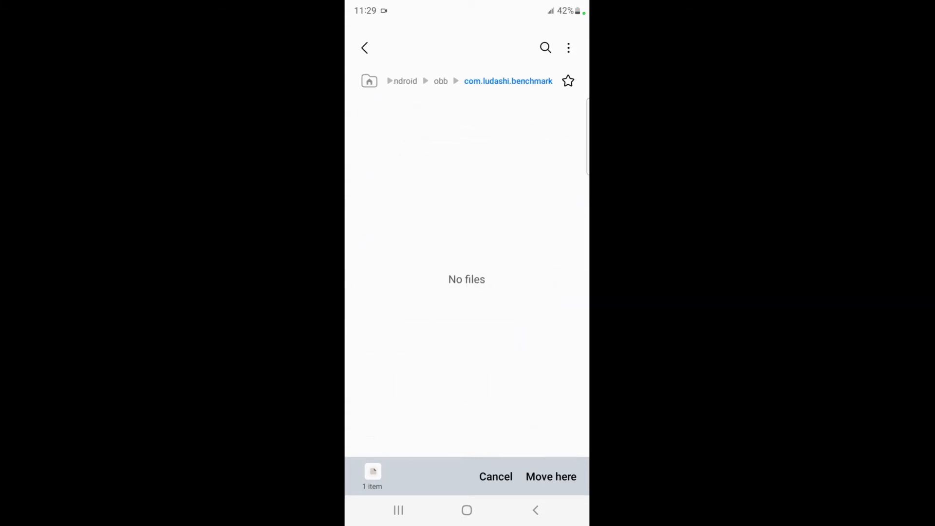
{"action": "left_click", "coordinate": [550, 477]}
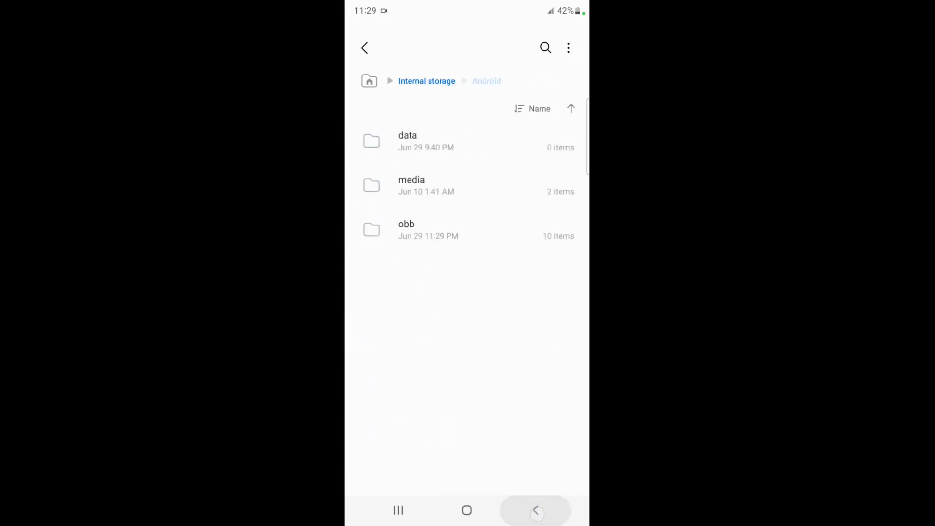
{"action": "left_click", "coordinate": [535, 510]}
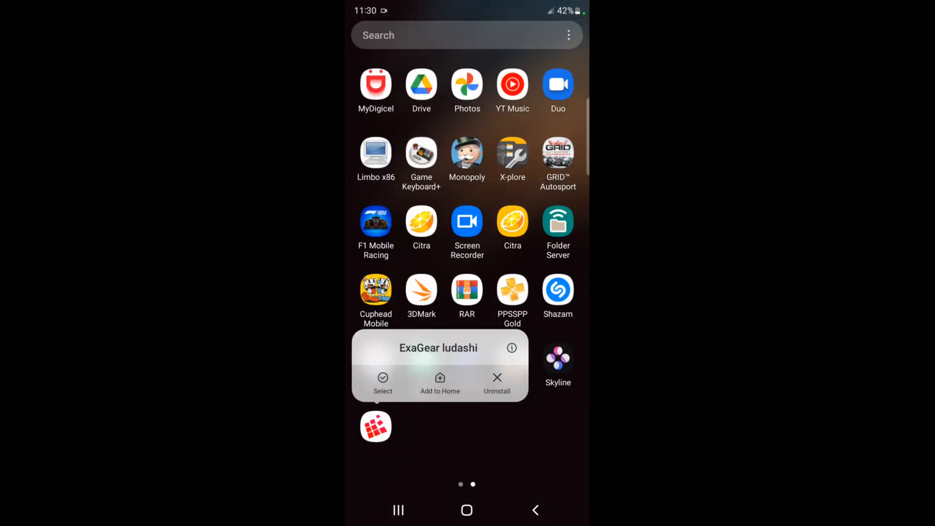
Add ExaGear ludashi to the home screen and start it from the new icon.
{"action": "left_click", "coordinate": [440, 380]}
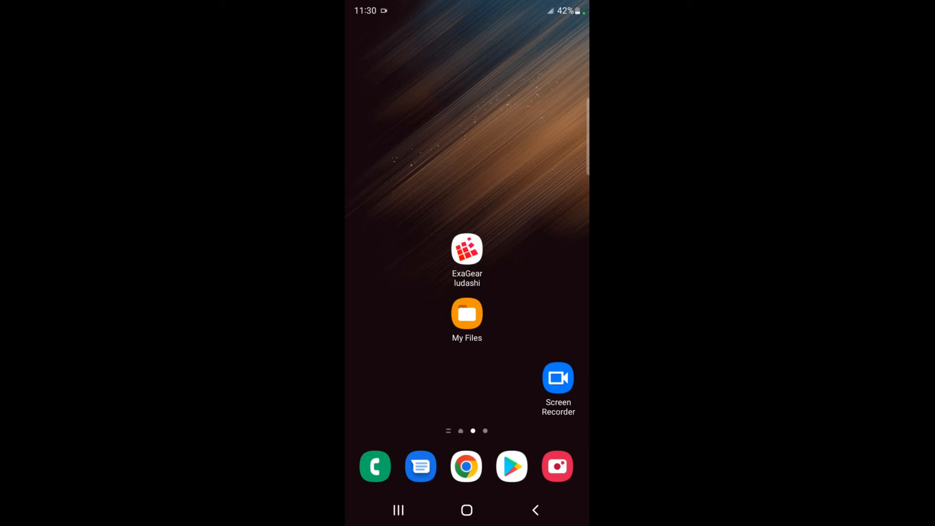
{"action": "left_click", "coordinate": [467, 250]}
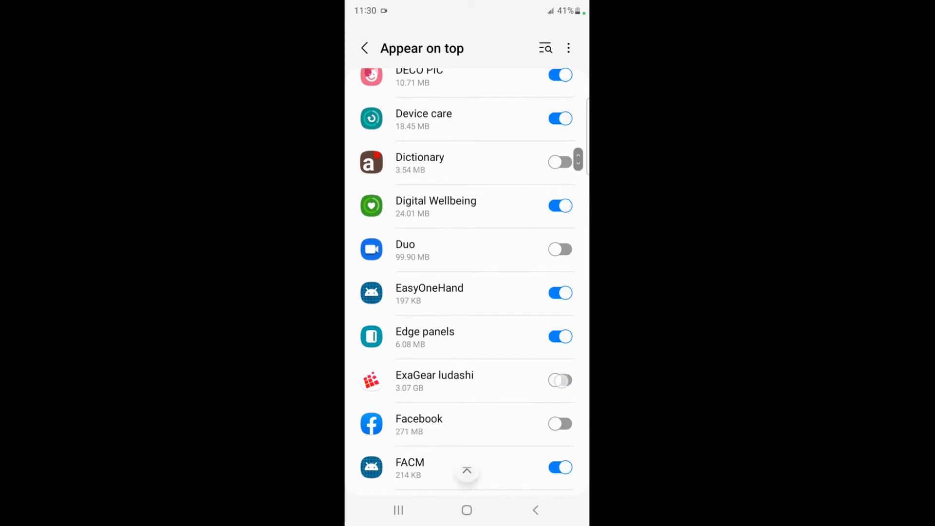
Switch on the Appear on top toggle for ExaGear ludashi.
{"action": "scroll", "scroll_direction": "up", "scroll_amount": 3}
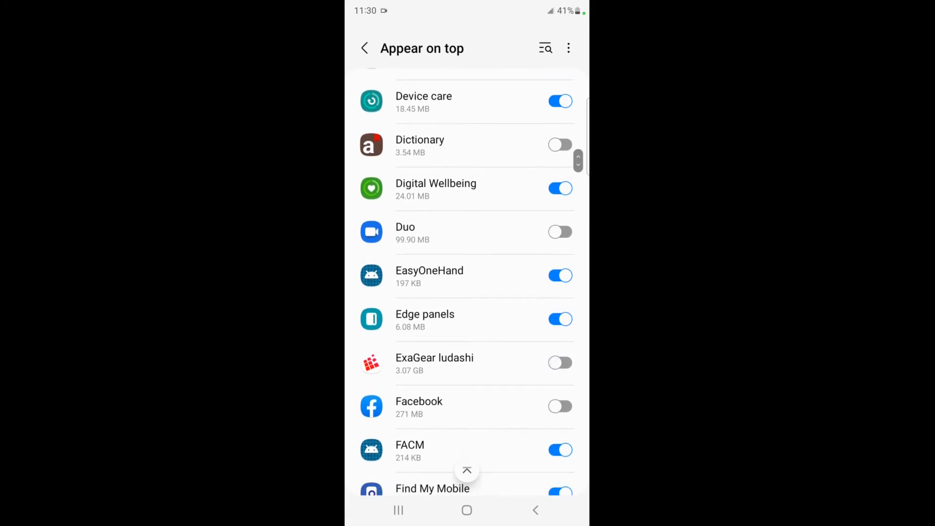
{"action": "left_click", "coordinate": [559, 363]}
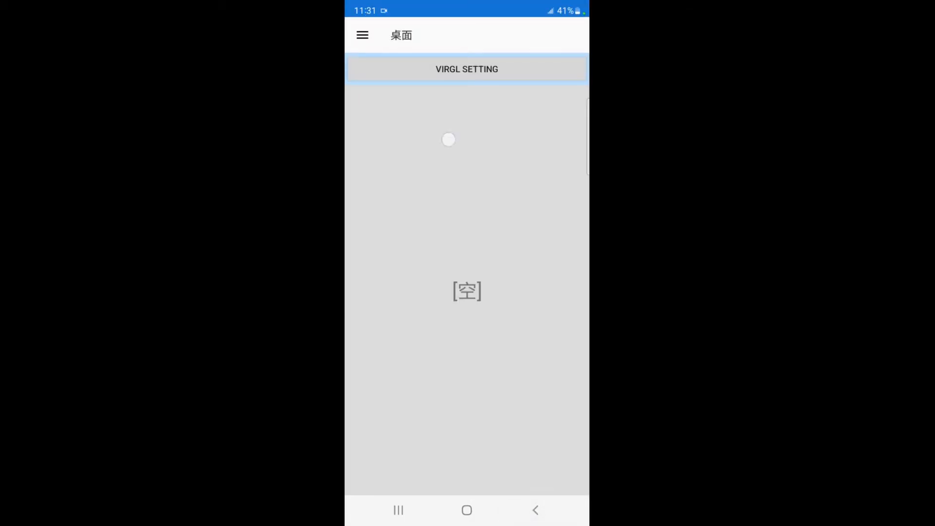
Check Container_1's 800x600 resolution and CP10 touchpad controls, then return to the shortcuts list.
{"action": "left_click", "coordinate": [362, 35]}
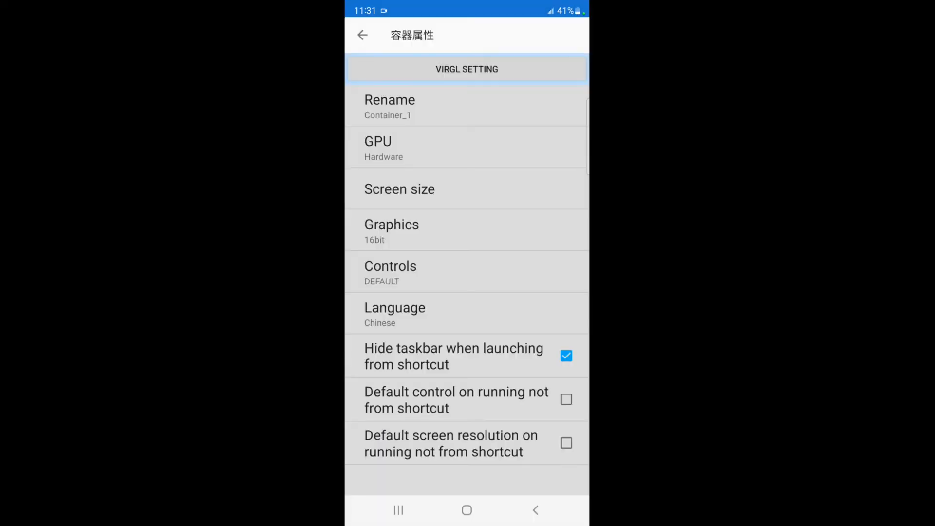
{"action": "left_click", "coordinate": [399, 189]}
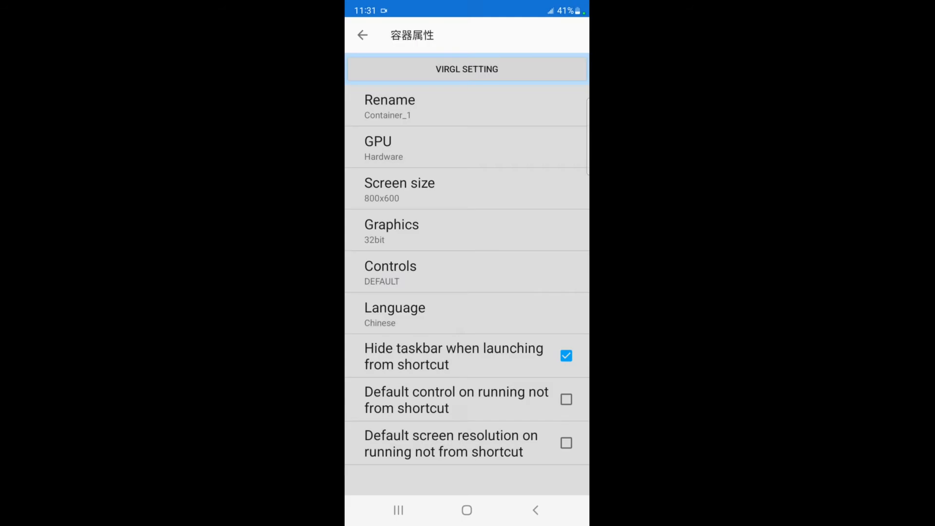
{"action": "left_click", "coordinate": [390, 271]}
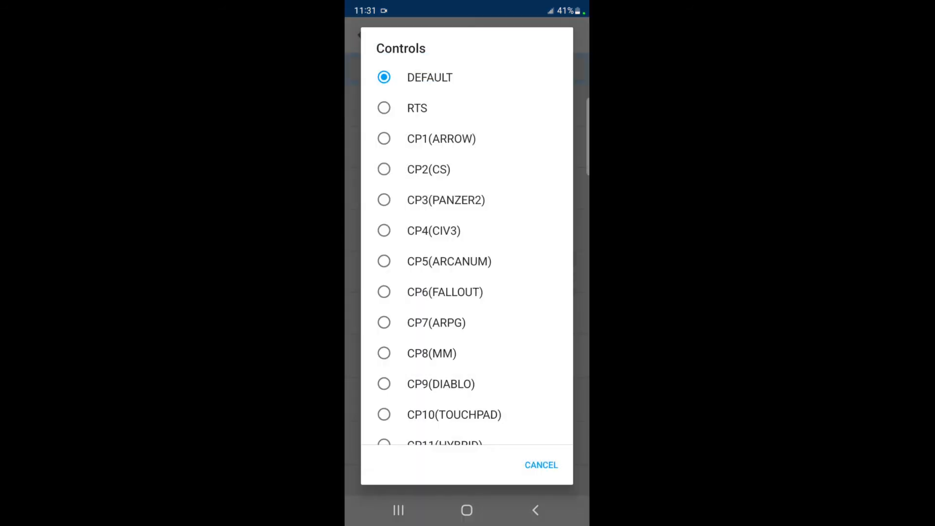
{"action": "left_click", "coordinate": [383, 414]}
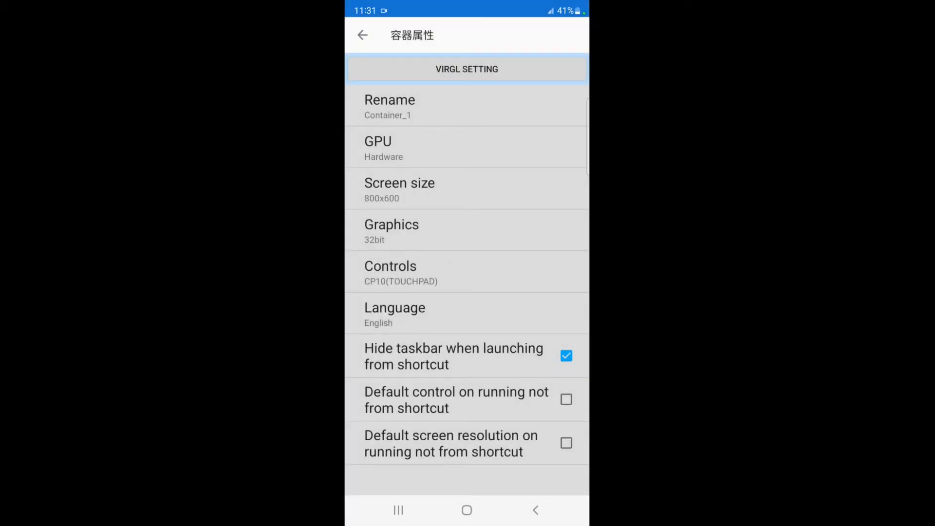
{"action": "left_click", "coordinate": [362, 35]}
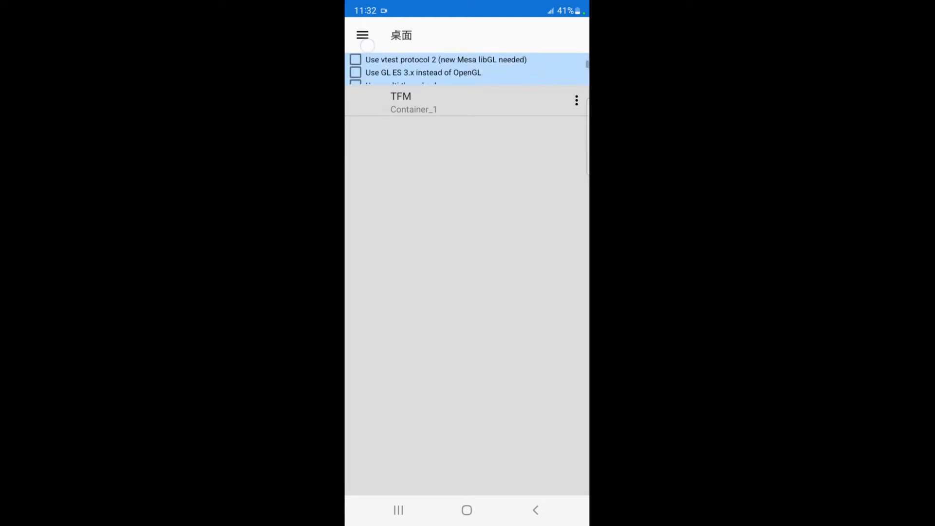
Scroll through the VIRGL SETTING options, then start the TFM container shortcut.
{"action": "scroll", "scroll_direction": "down", "scroll_amount": 3}
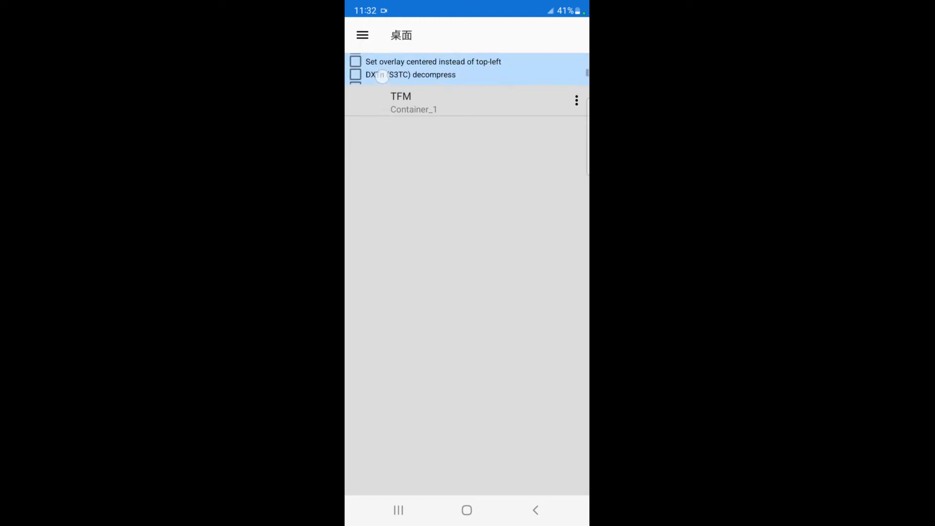
{"action": "scroll", "scroll_direction": "up", "scroll_amount": 3}
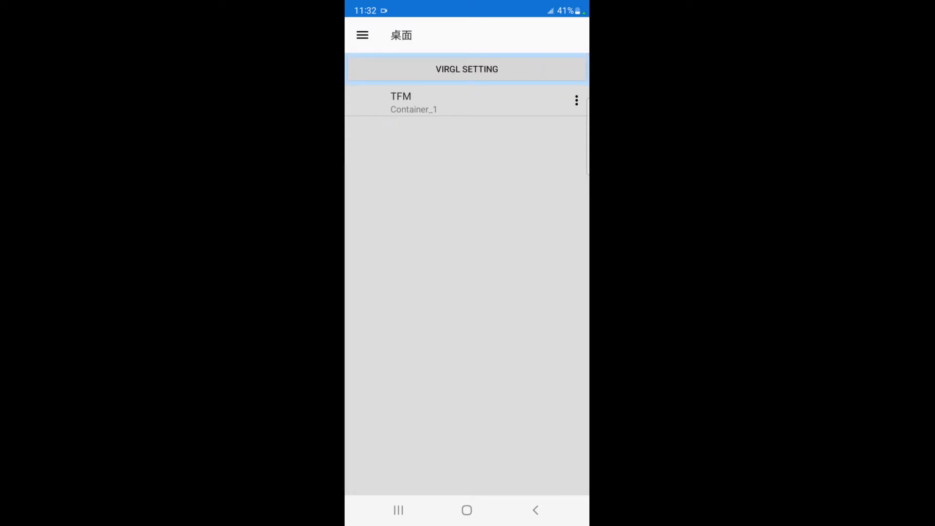
{"action": "left_click", "coordinate": [438, 134]}
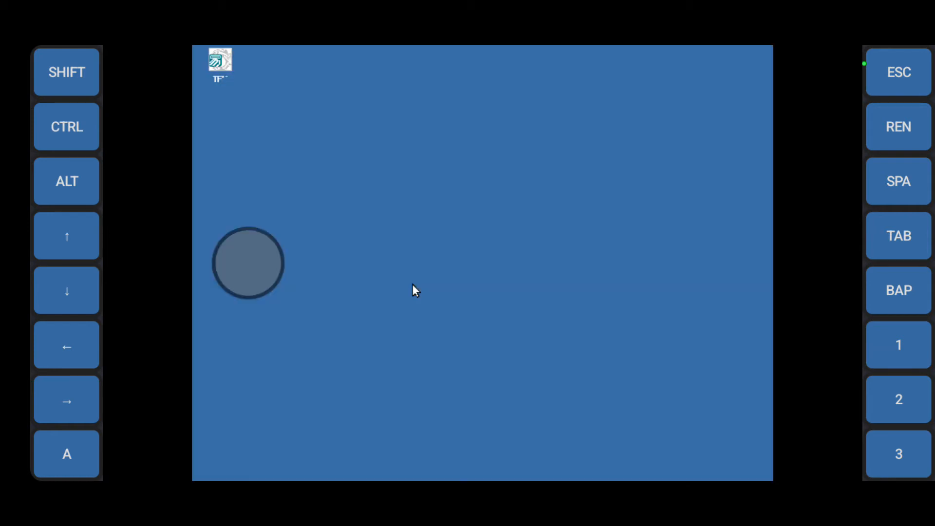
Open TFM and set Winecfg's Windows Version to Windows 7, saving with OK.
{"action": "double_click", "coordinate": [220, 62]}
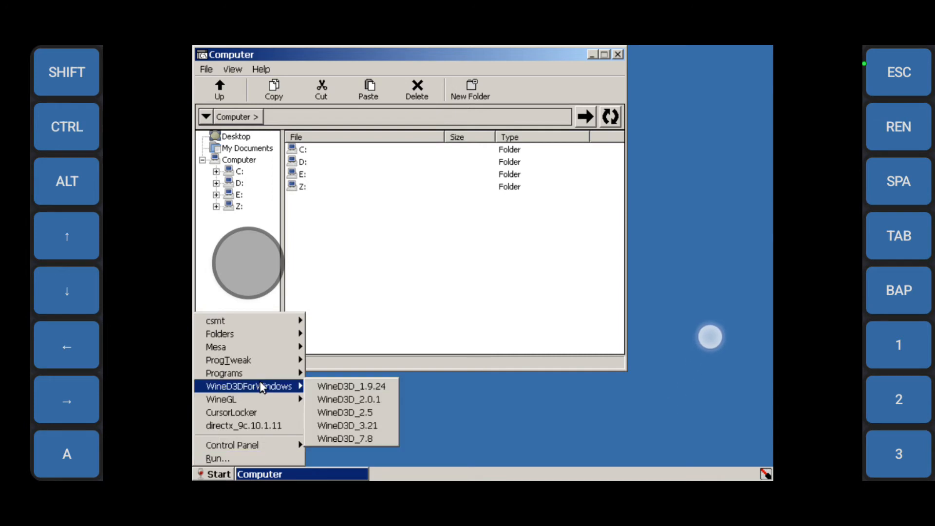
{"action": "mouse_move", "coordinate": [228, 359]}
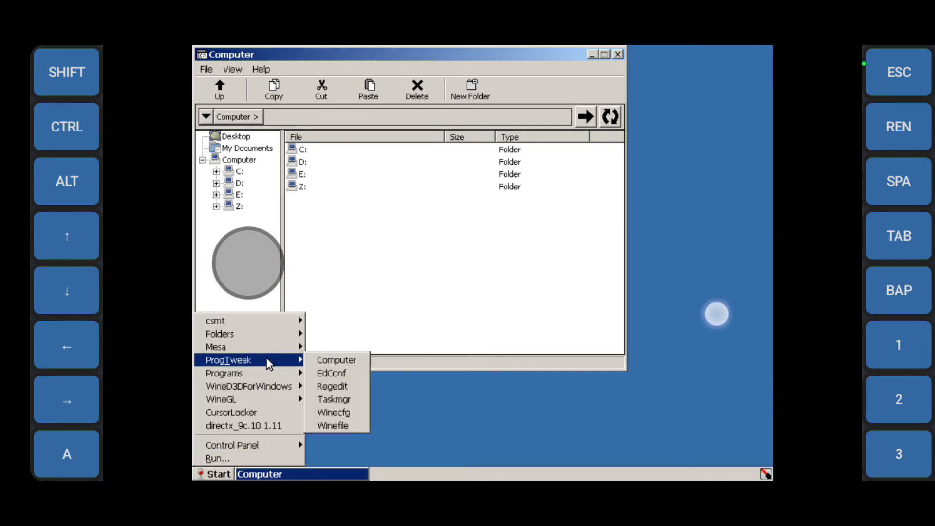
{"action": "mouse_move", "coordinate": [333, 399]}
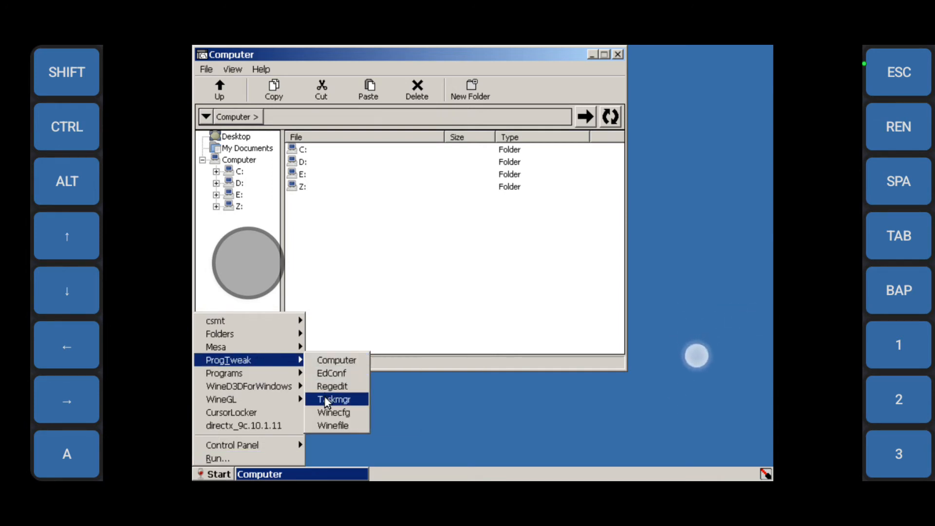
{"action": "mouse_move", "coordinate": [333, 412]}
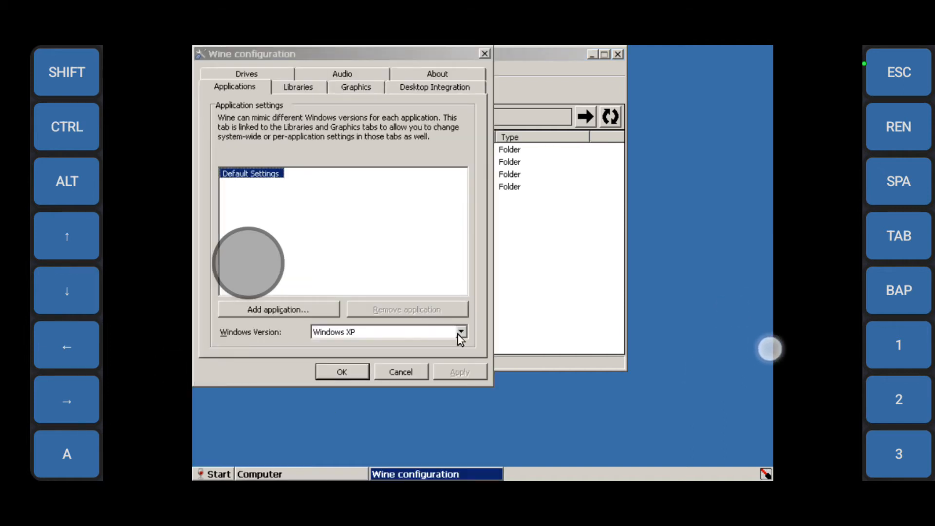
{"action": "left_click", "coordinate": [460, 332]}
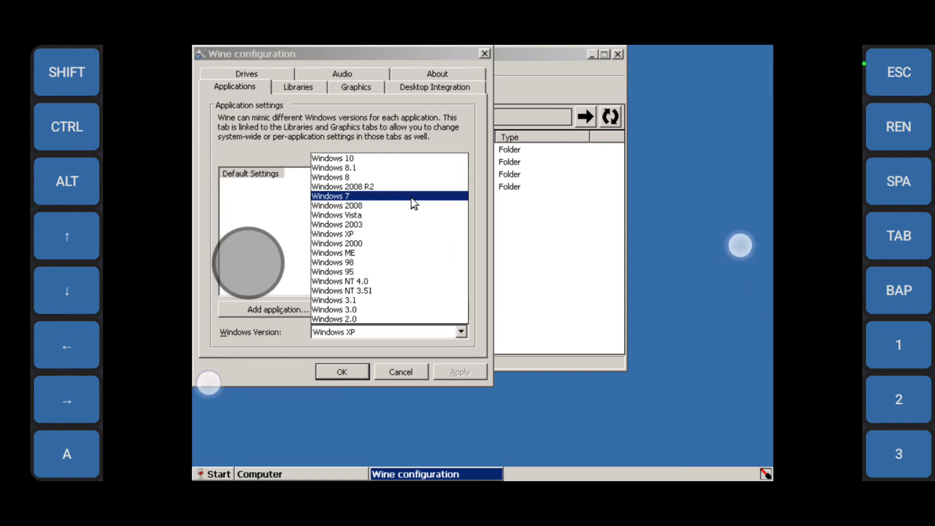
{"action": "left_click", "coordinate": [330, 195]}
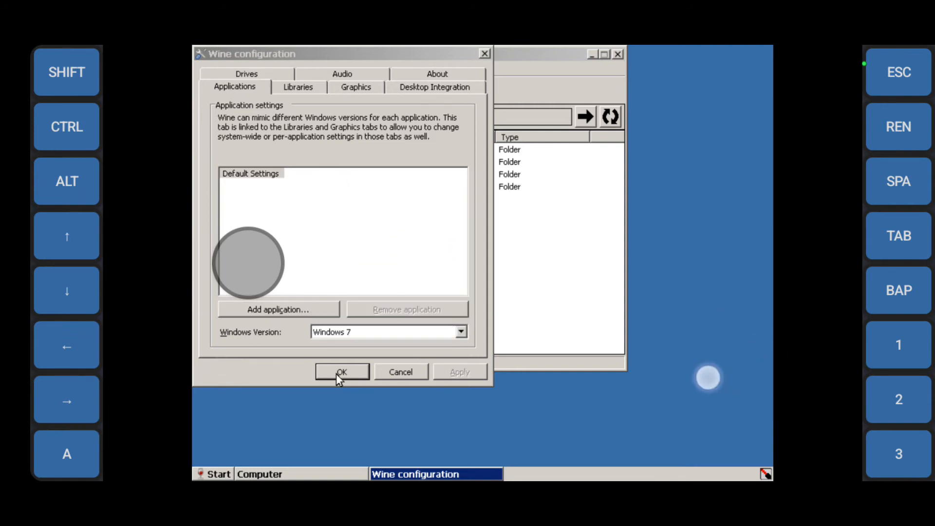
{"action": "left_click", "coordinate": [341, 371]}
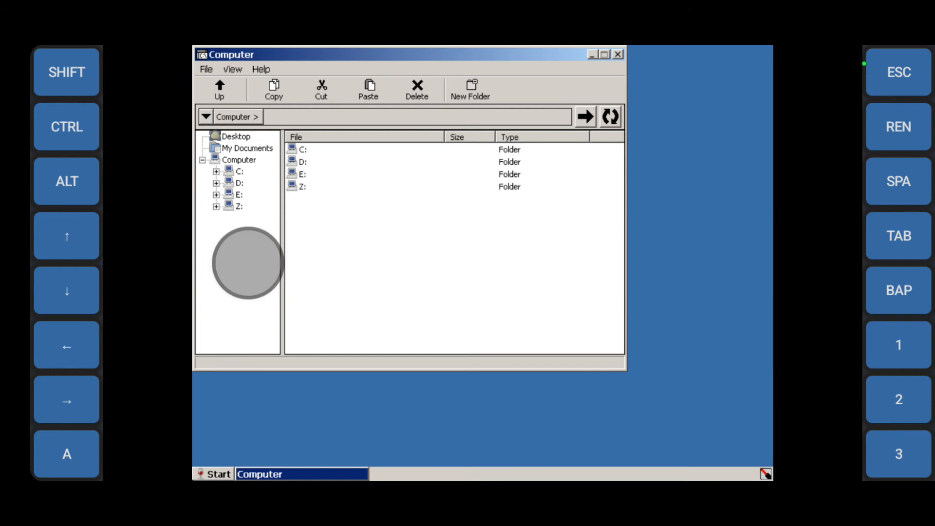
Run WineGL > Virgl Overlay, decline Gecko, and extract the overlay files with 解压.
{"action": "left_click", "coordinate": [218, 474]}
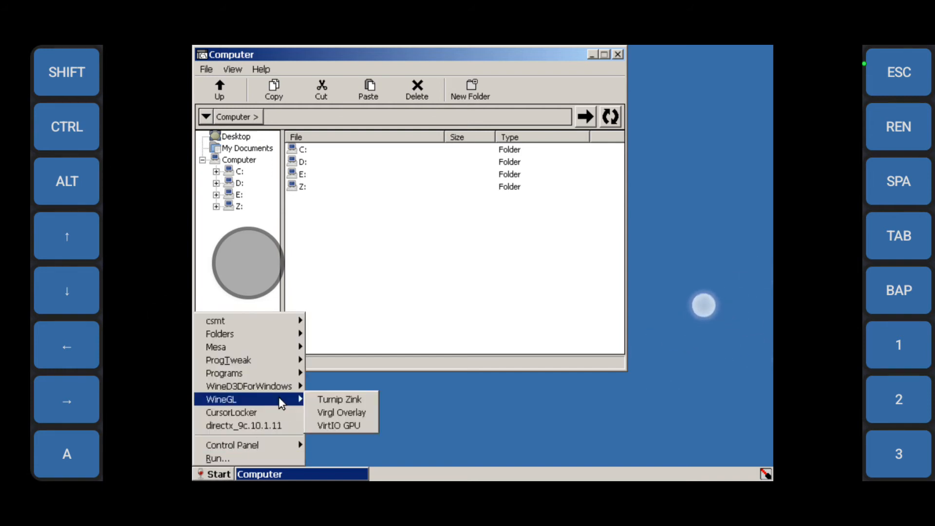
{"action": "mouse_move", "coordinate": [340, 412]}
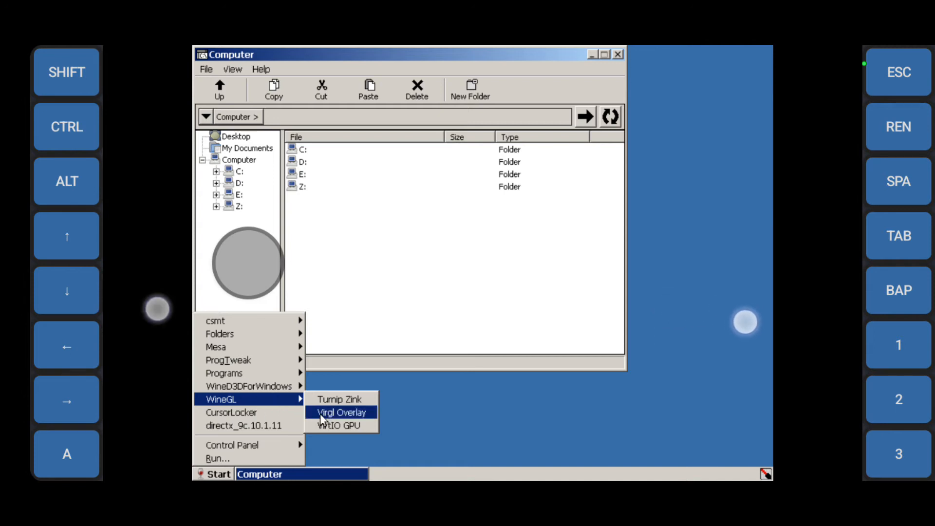
{"action": "left_click", "coordinate": [341, 412]}
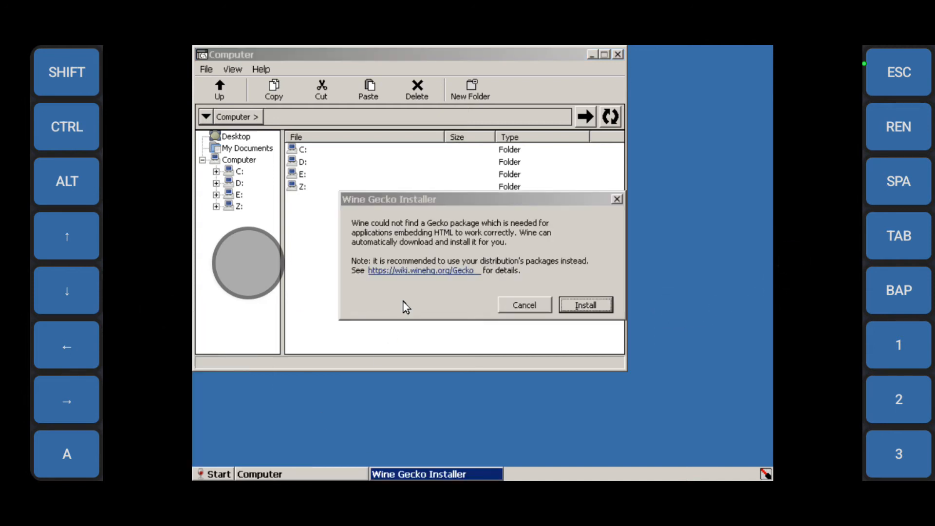
{"action": "left_click", "coordinate": [584, 305]}
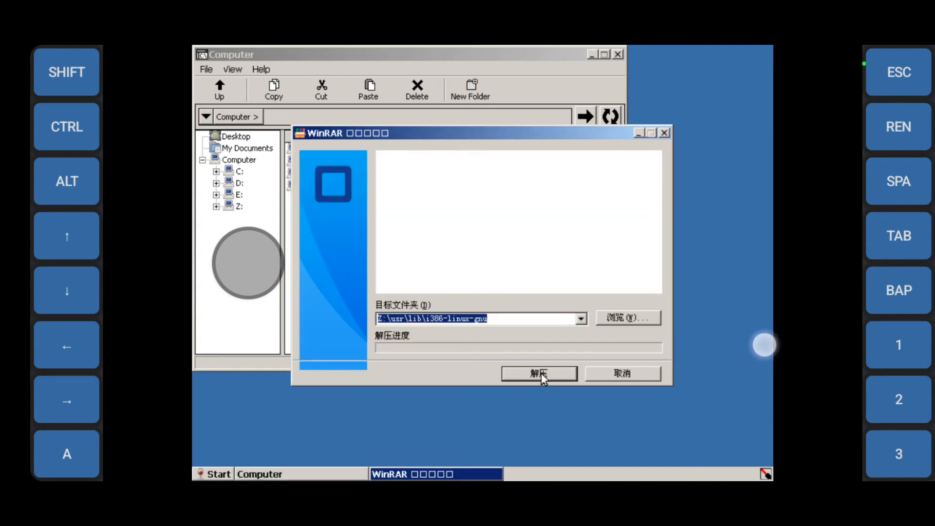
{"action": "left_click", "coordinate": [537, 374]}
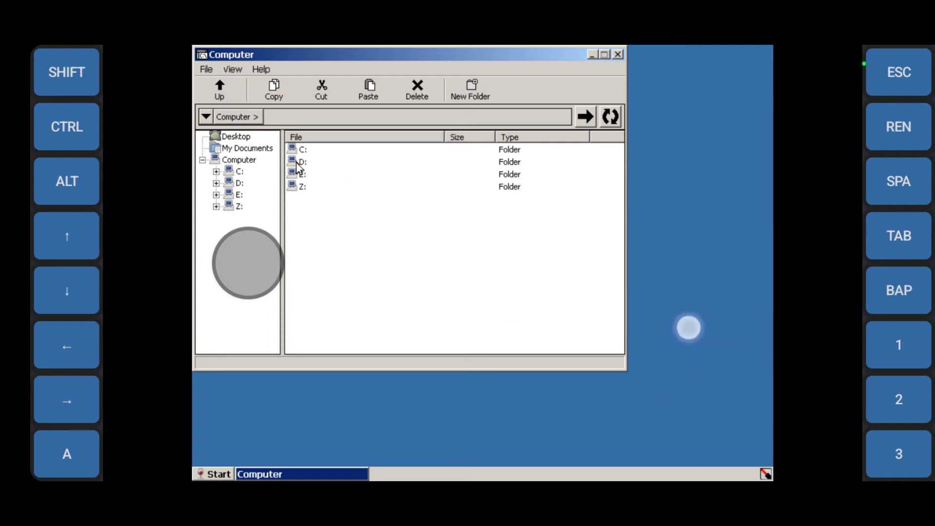
Browse to D:\PACKAGE21\PACKAGE21\Game to reach the Warhammer 40000 Armageddon setup.
{"action": "double_click", "coordinate": [301, 161]}
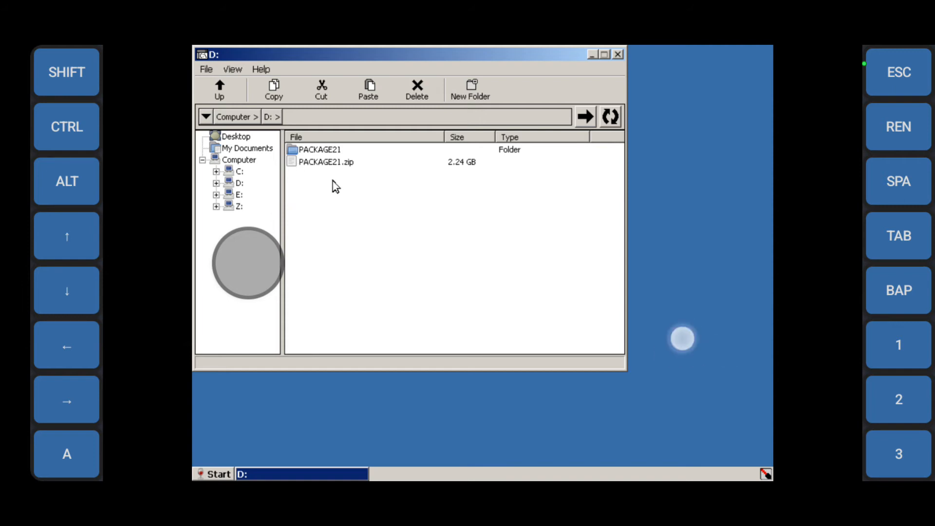
{"action": "left_click", "coordinate": [319, 149]}
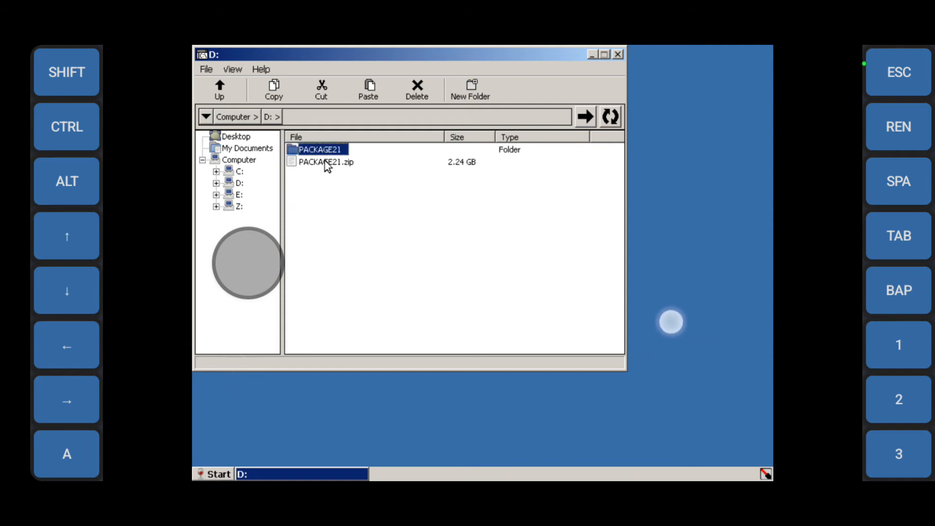
{"action": "double_click", "coordinate": [319, 149]}
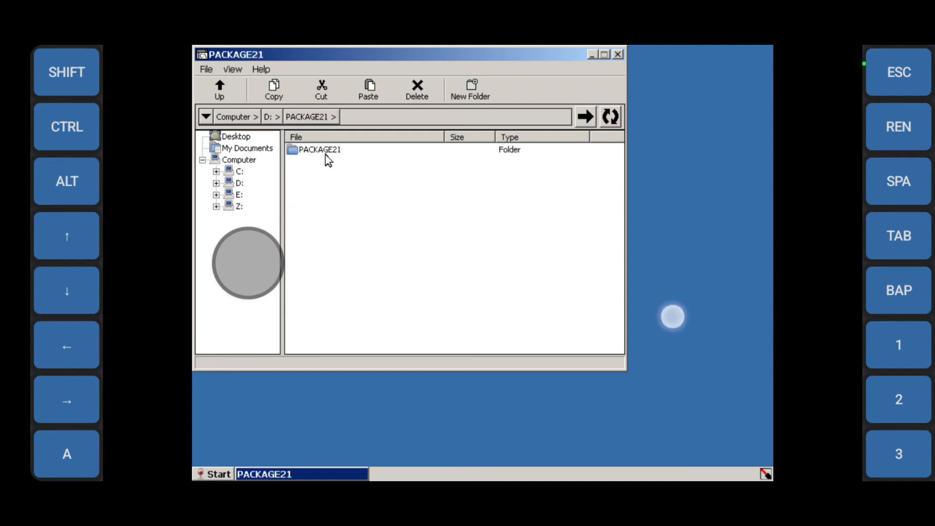
{"action": "double_click", "coordinate": [318, 149]}
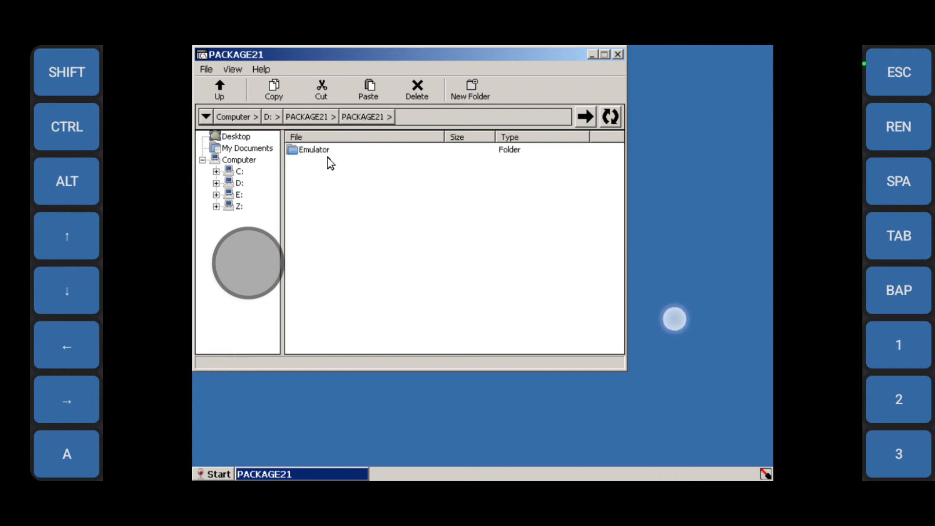
{"action": "left_click", "coordinate": [470, 90]}
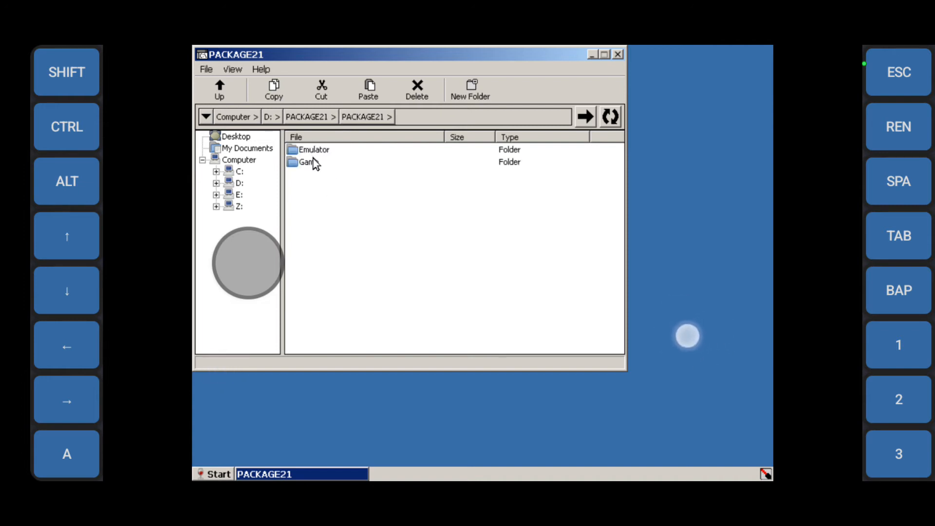
{"action": "double_click", "coordinate": [308, 161]}
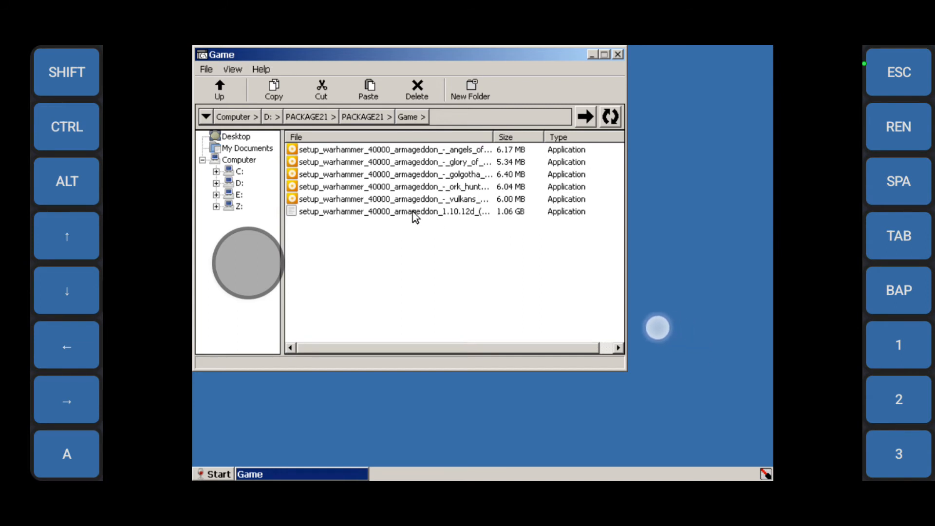
{"action": "mouse_move", "coordinate": [494, 223]}
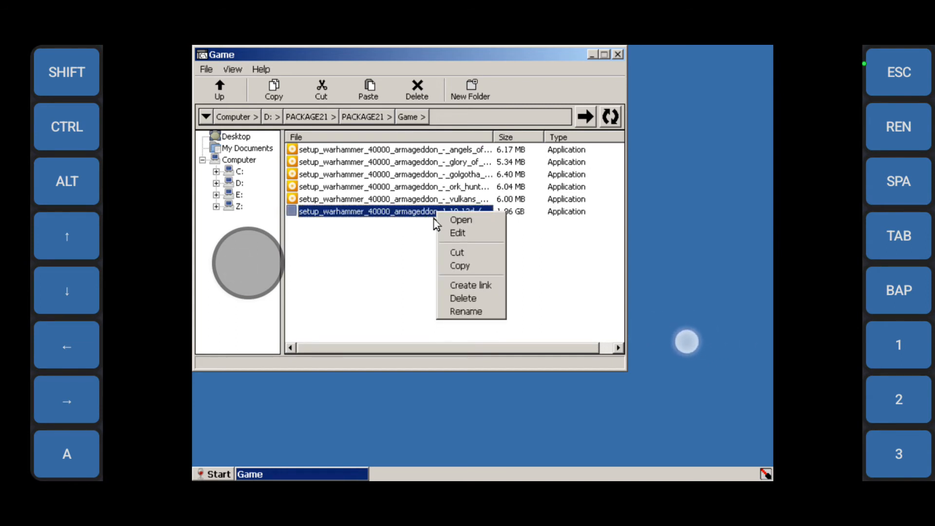
{"action": "left_click", "coordinate": [394, 247]}
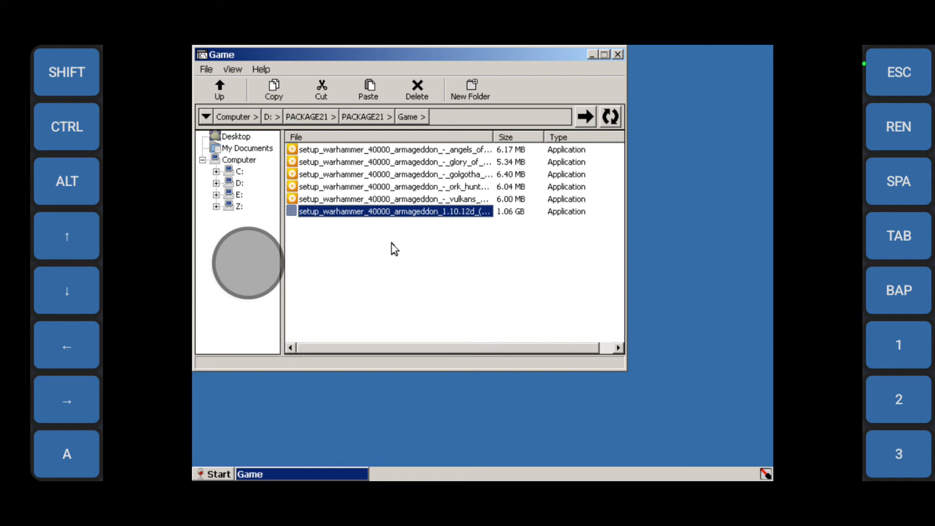
Run the main Warhammer 40,000: Armageddon installer, accept the EULA, install, and exit setup.
{"action": "double_click", "coordinate": [393, 211]}
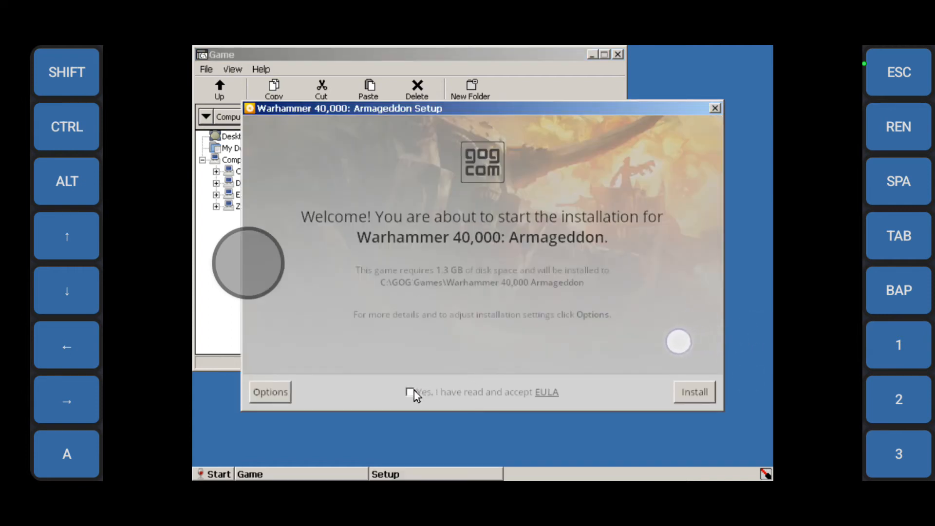
{"action": "left_click", "coordinate": [410, 392]}
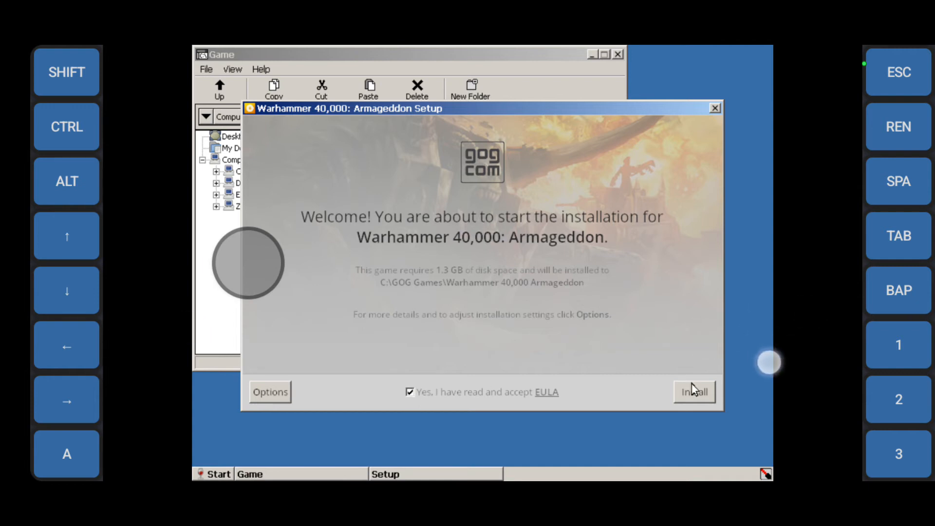
{"action": "left_click", "coordinate": [693, 391]}
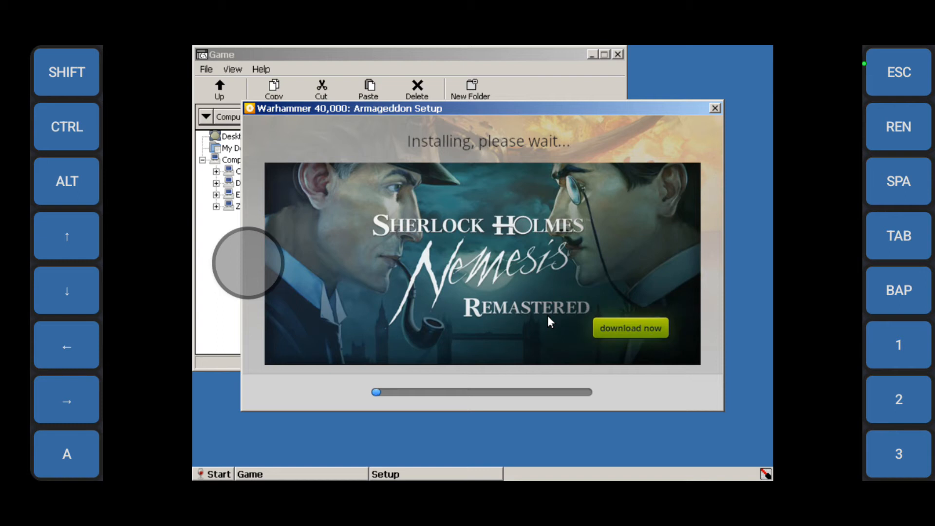
{"action": "mouse_move", "coordinate": [429, 265]}
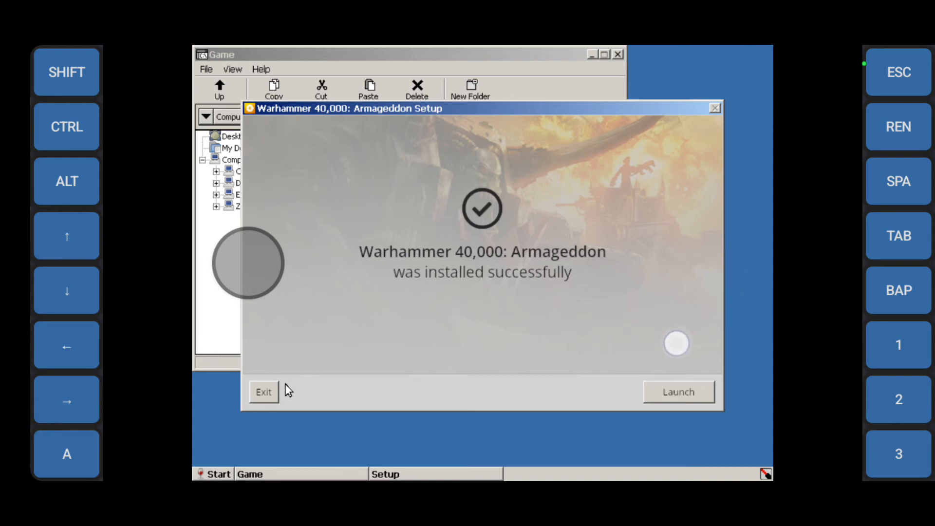
{"action": "left_click", "coordinate": [262, 391]}
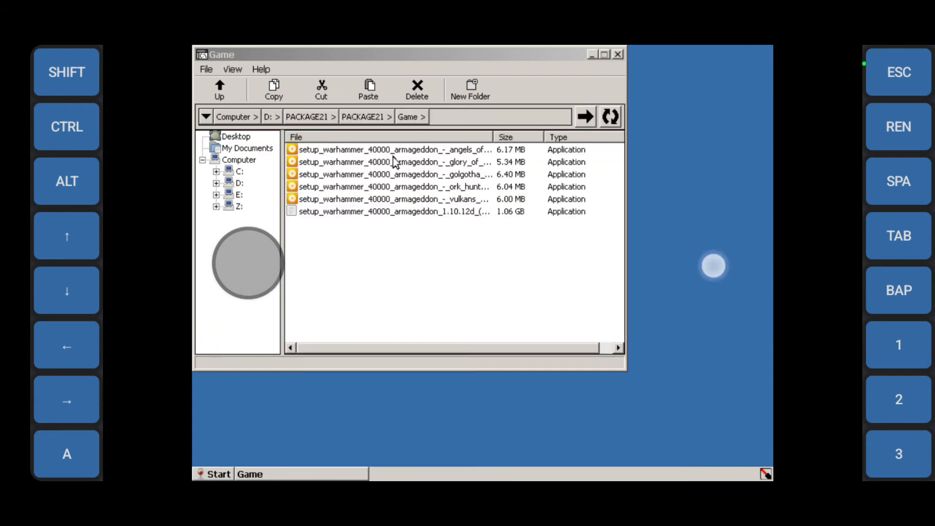
Install the Angels of Death DLC in English, accepting its EULA, then exit setup.
{"action": "left_click", "coordinate": [387, 149]}
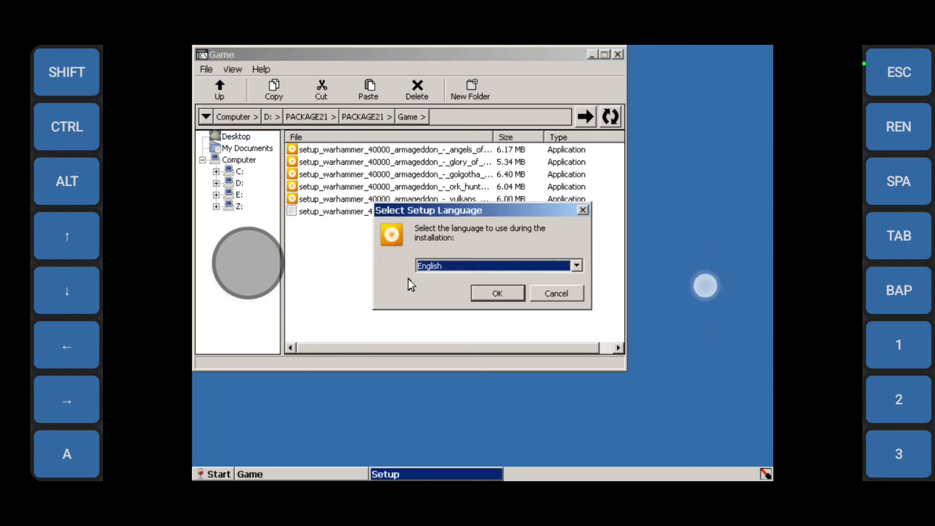
{"action": "left_click", "coordinate": [555, 293]}
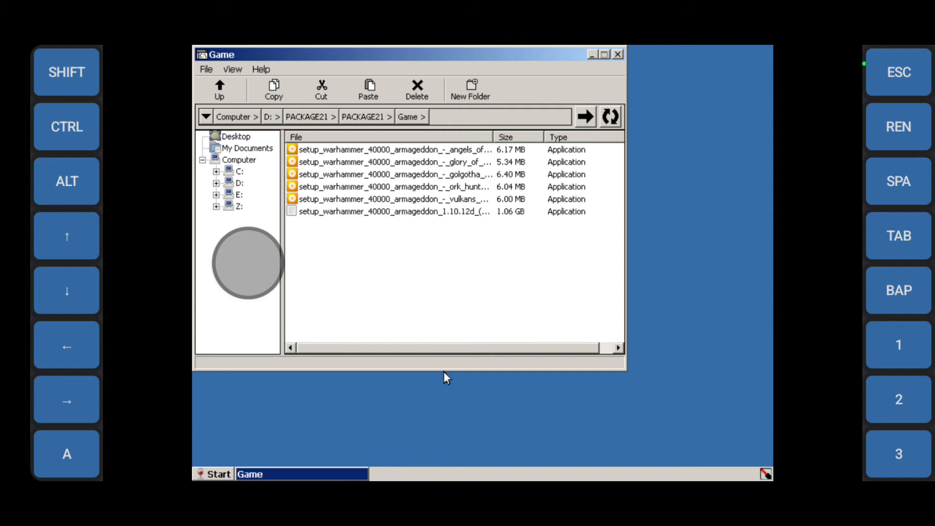
{"action": "double_click", "coordinate": [388, 149]}
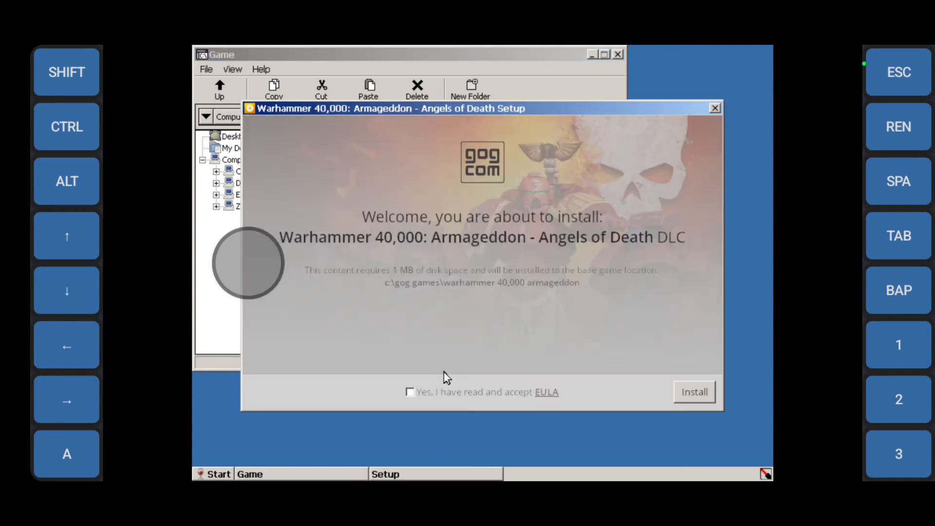
{"action": "left_click", "coordinate": [410, 392]}
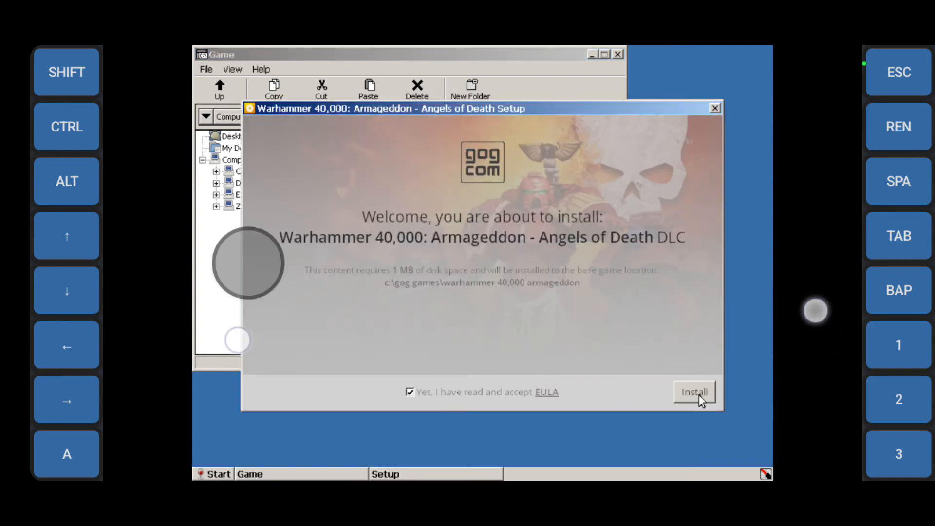
{"action": "left_click", "coordinate": [694, 391]}
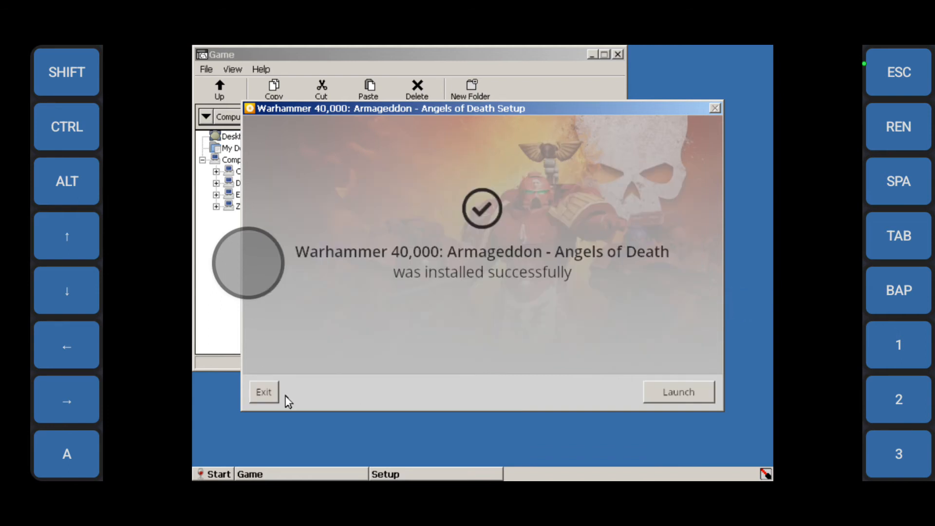
{"action": "left_click", "coordinate": [263, 392]}
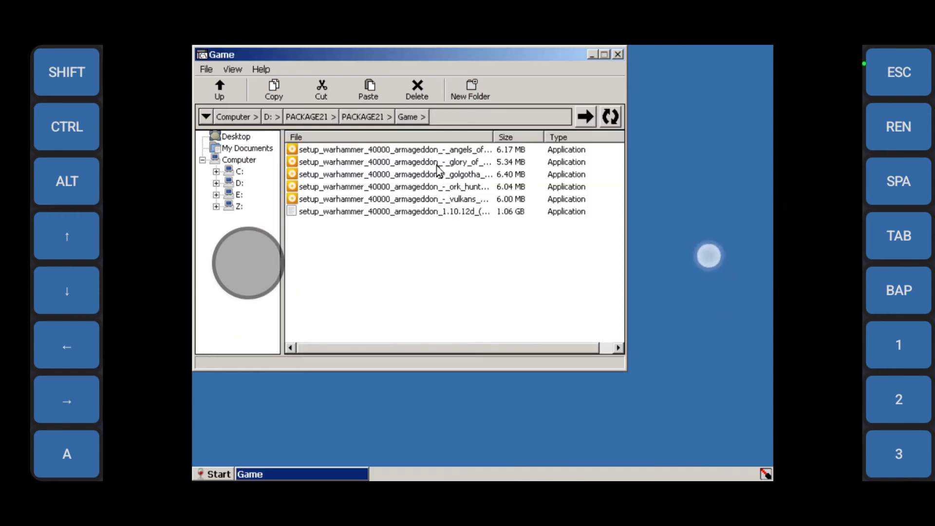
Install the Glory of Macragge DLC and close its finished setup.
{"action": "left_click", "coordinate": [387, 161]}
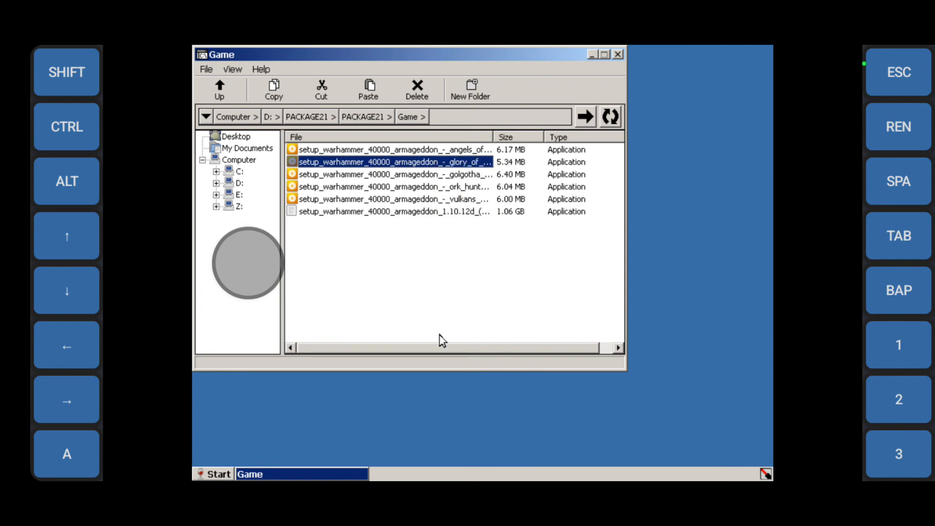
{"action": "double_click", "coordinate": [390, 162]}
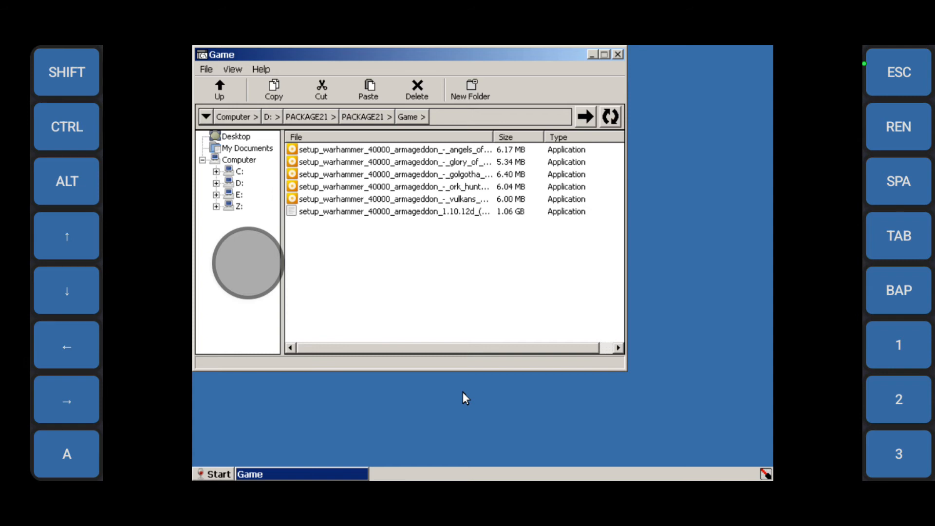
{"action": "double_click", "coordinate": [387, 162]}
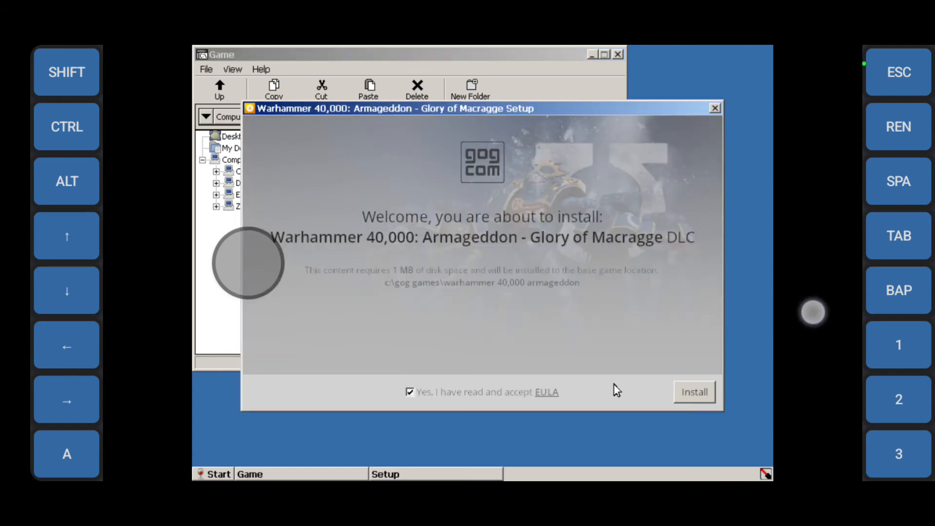
{"action": "left_click", "coordinate": [693, 392]}
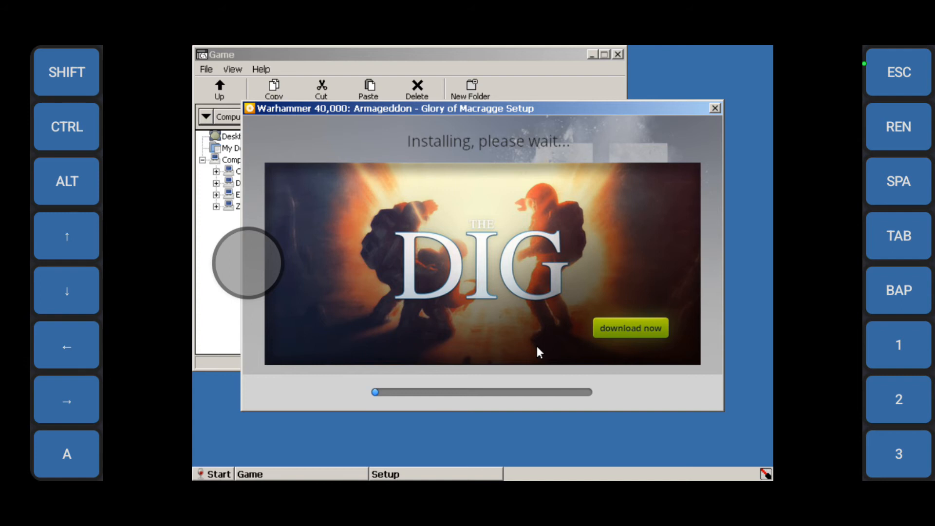
{"action": "left_click", "coordinate": [714, 108]}
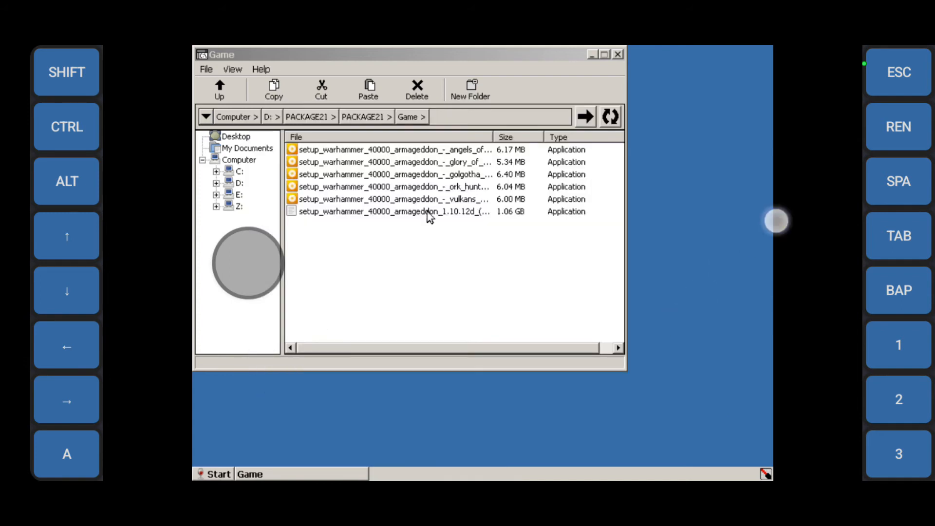
Install the Golgotha DLC in English, accepting its EULA, then exit setup.
{"action": "left_click", "coordinate": [387, 175]}
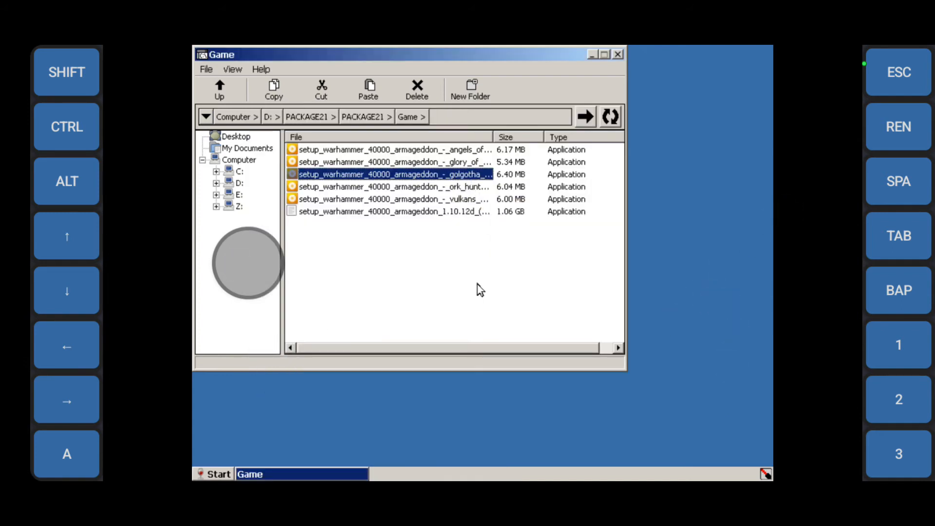
{"action": "double_click", "coordinate": [392, 175]}
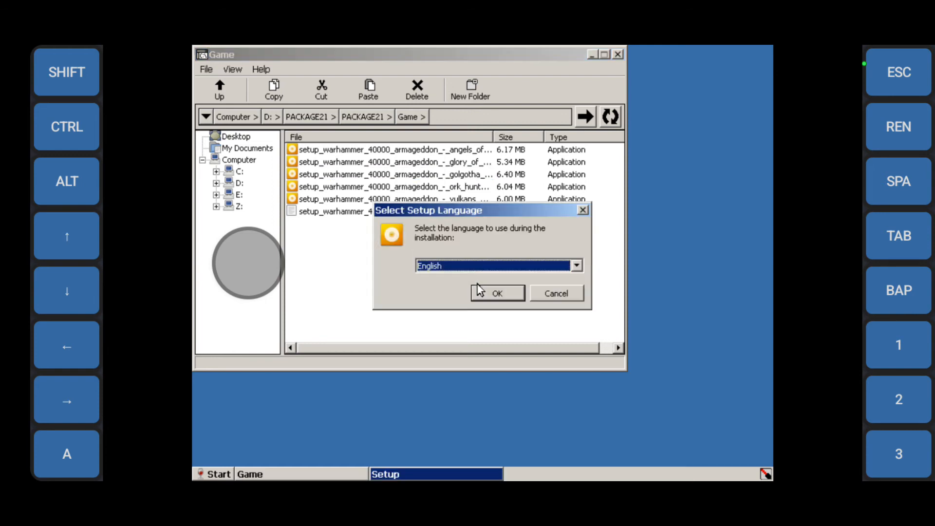
{"action": "left_click", "coordinate": [555, 293]}
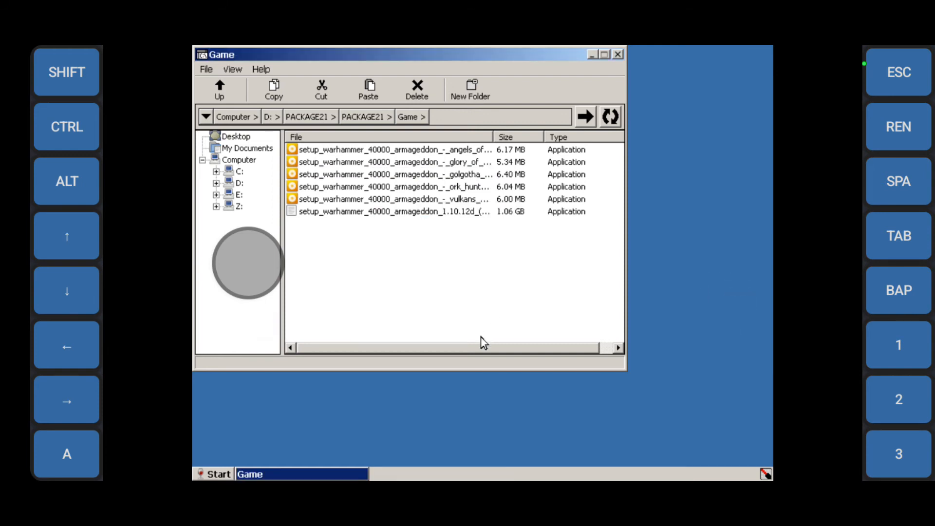
{"action": "double_click", "coordinate": [391, 174]}
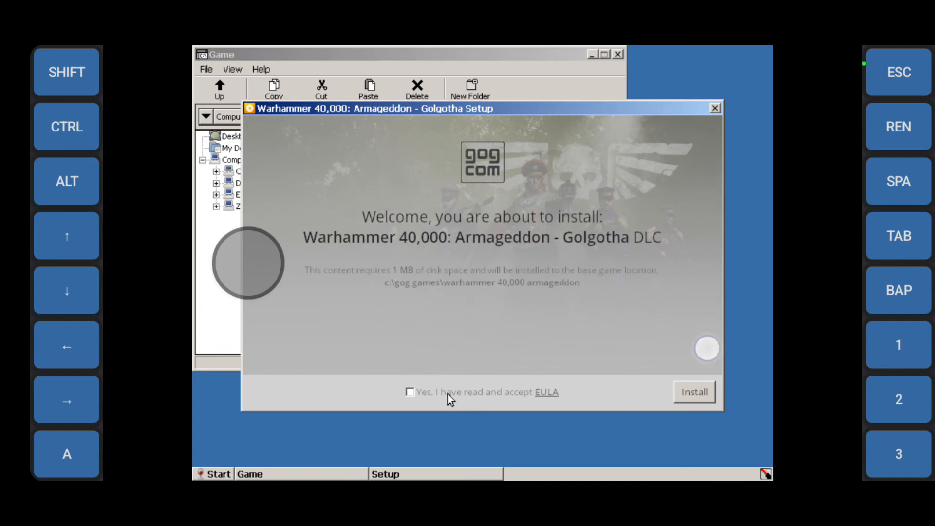
{"action": "left_click", "coordinate": [409, 391]}
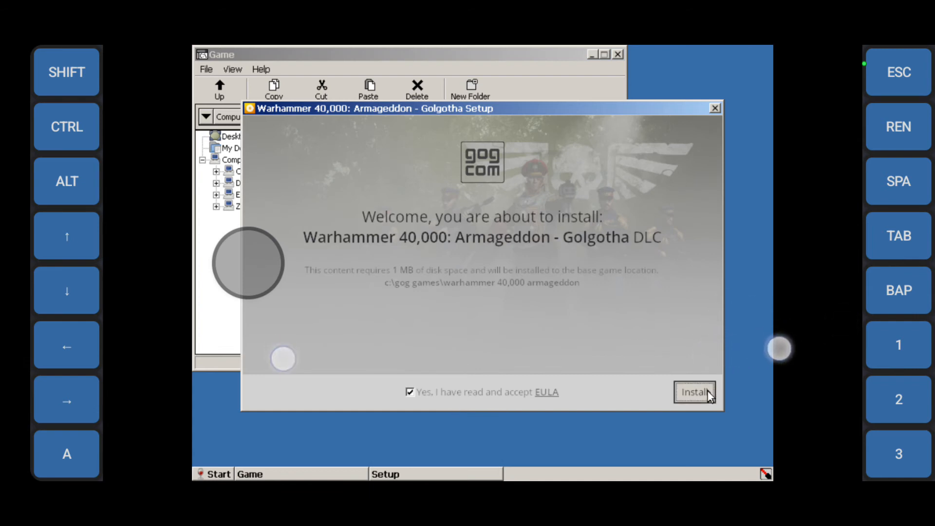
{"action": "left_click", "coordinate": [694, 393]}
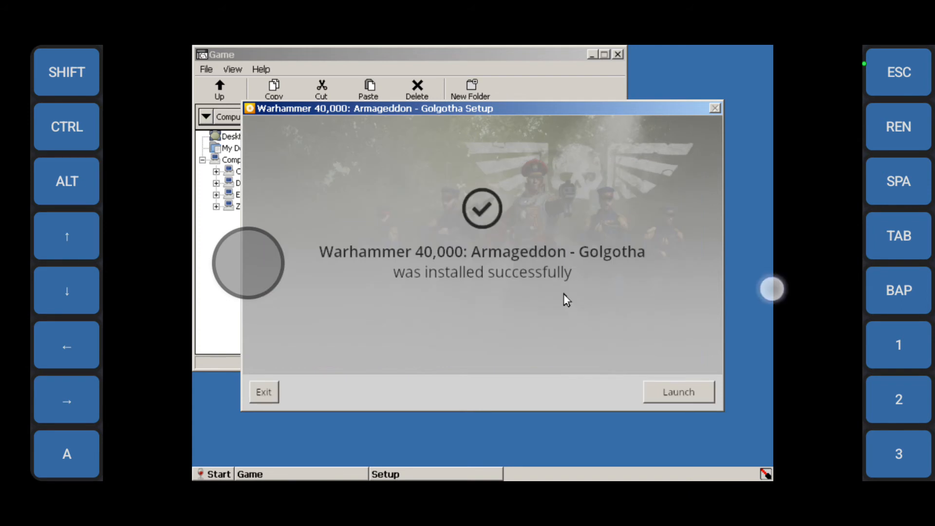
{"action": "left_click", "coordinate": [263, 391]}
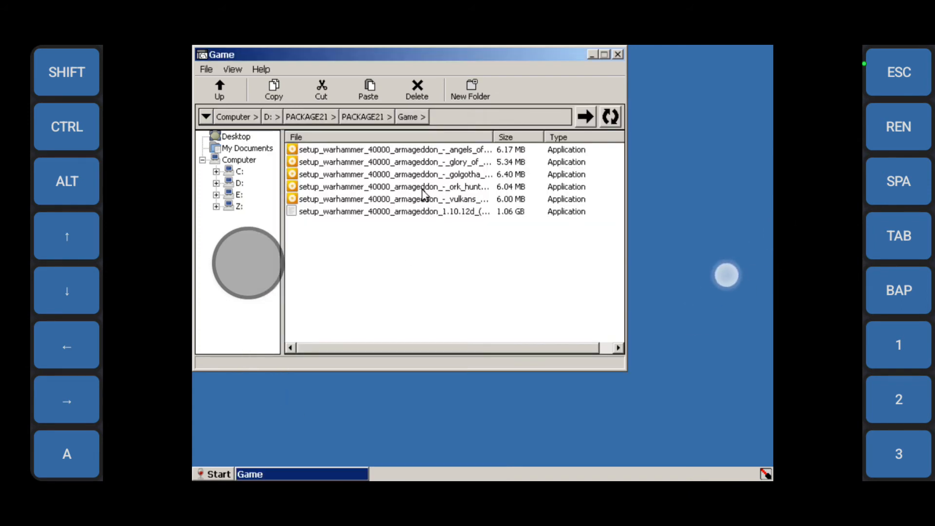
Launch and install the Ork Hunters DLC.
{"action": "left_click", "coordinate": [390, 186]}
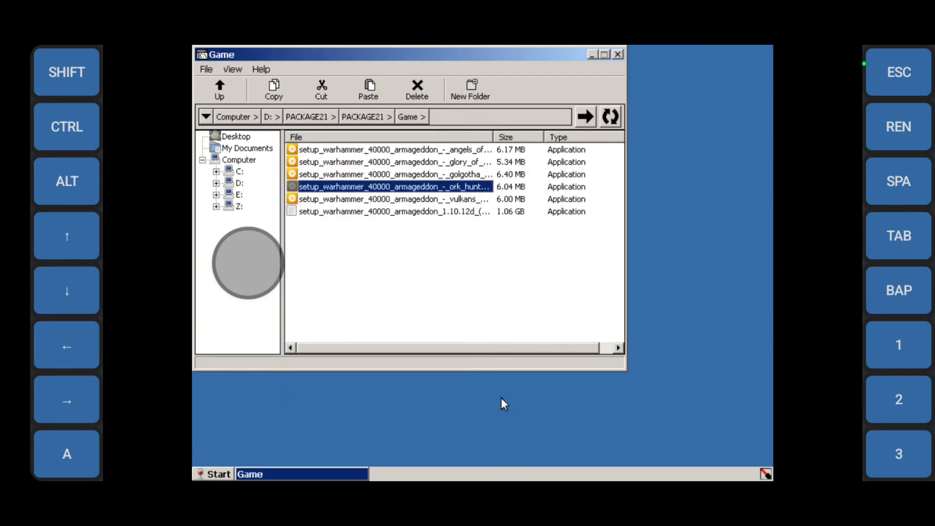
{"action": "double_click", "coordinate": [390, 187]}
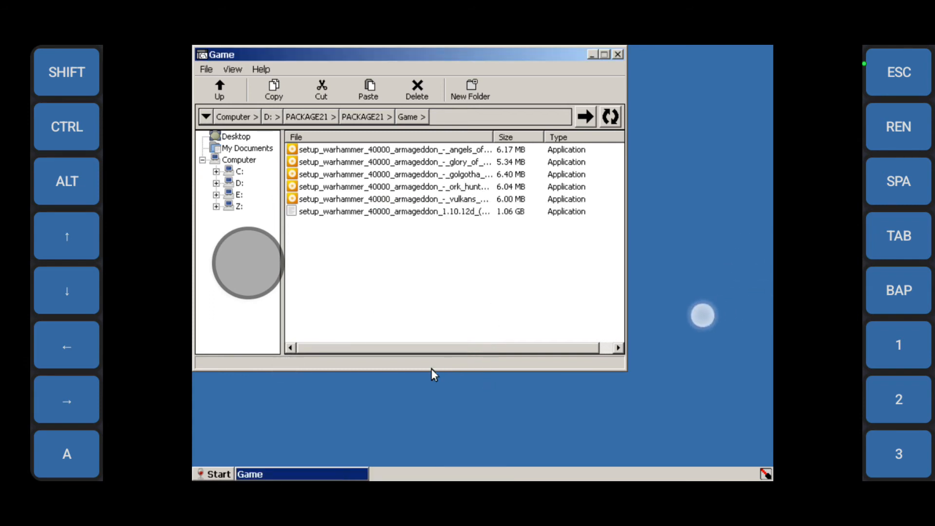
{"action": "double_click", "coordinate": [387, 187]}
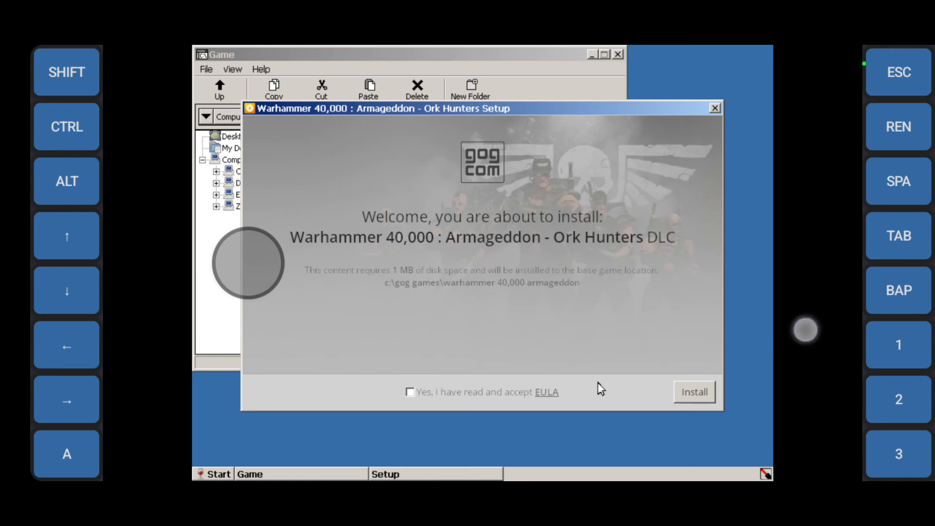
{"action": "left_click", "coordinate": [693, 391]}
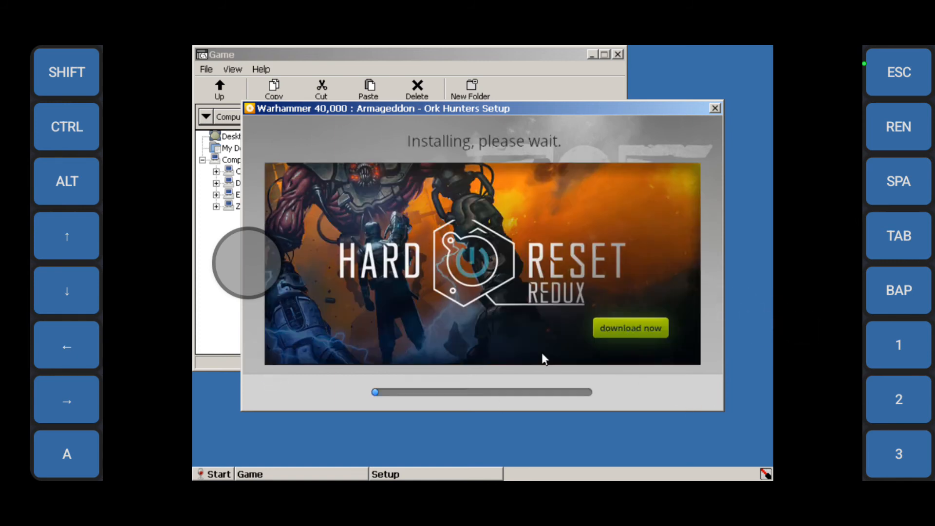
{"action": "mouse_move", "coordinate": [262, 401]}
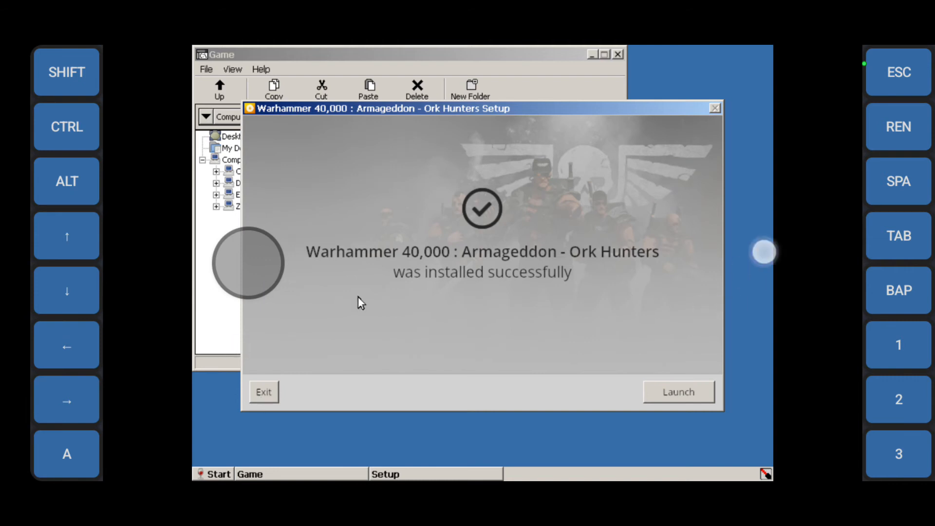
{"action": "right_click", "coordinate": [388, 186]}
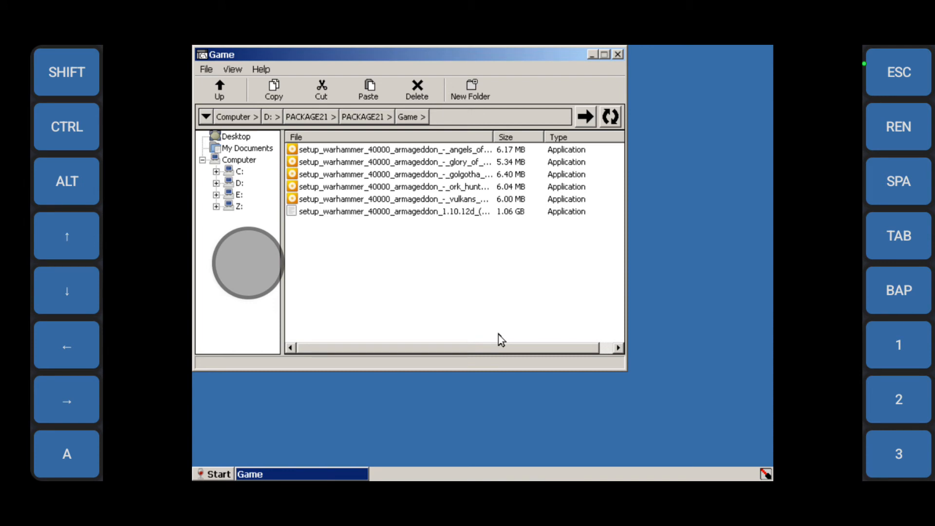
Install the Vulkan's Wrath DLC and exit its finished installer.
{"action": "double_click", "coordinate": [388, 199]}
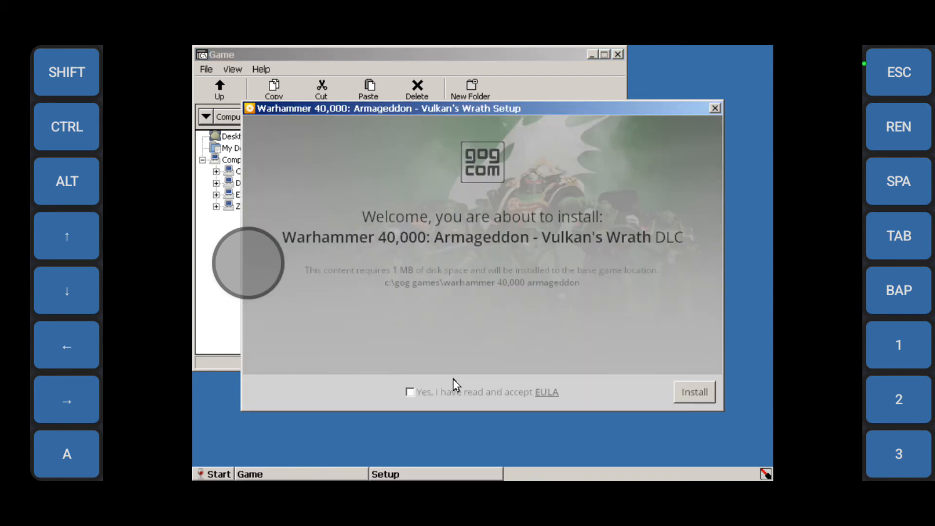
{"action": "left_click", "coordinate": [693, 391]}
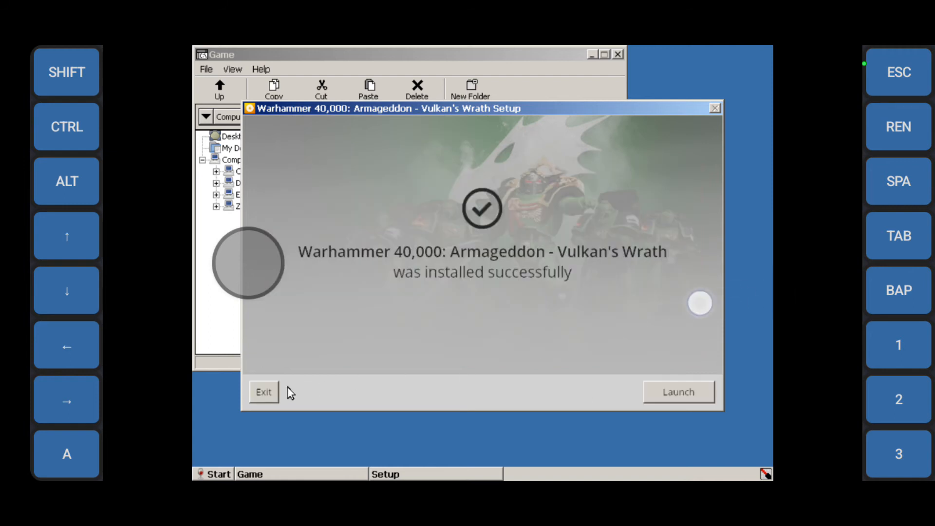
{"action": "left_click", "coordinate": [263, 391]}
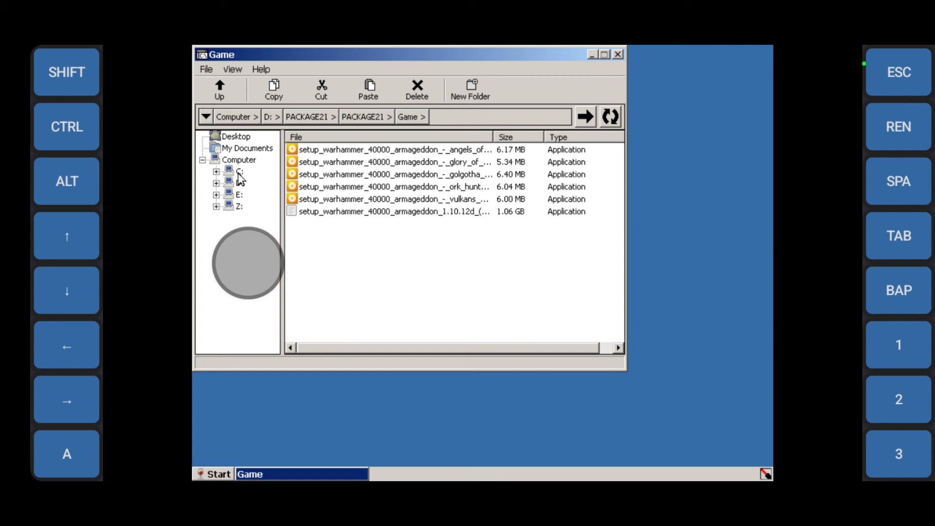
Create a link for ArmageddonGame.exe in C:\GOG Games\Warhammer 40,000 Armageddon, then go to Desktop.
{"action": "left_click", "coordinate": [239, 172]}
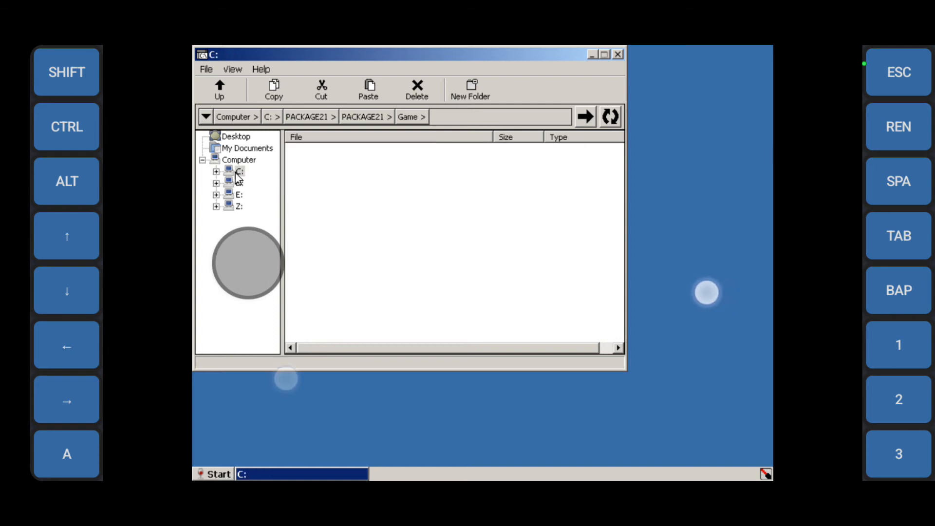
{"action": "left_click", "coordinate": [239, 170]}
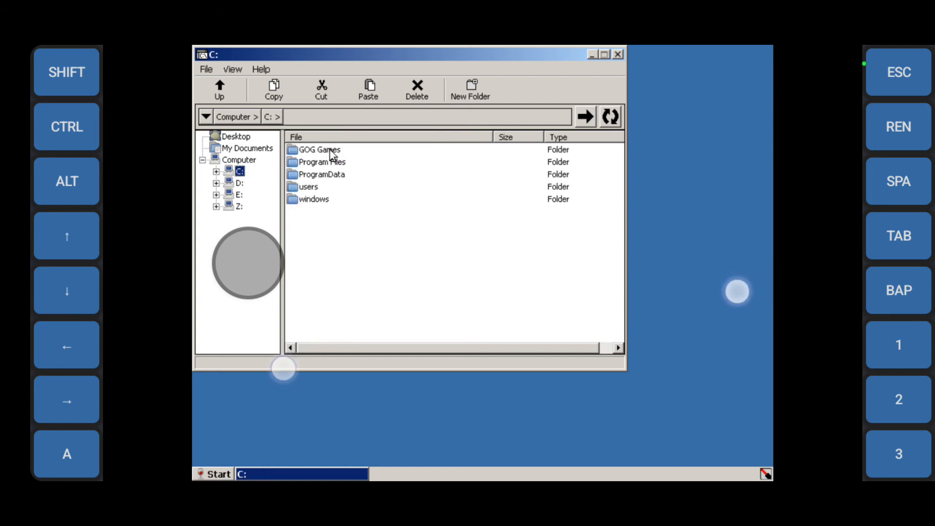
{"action": "double_click", "coordinate": [319, 149]}
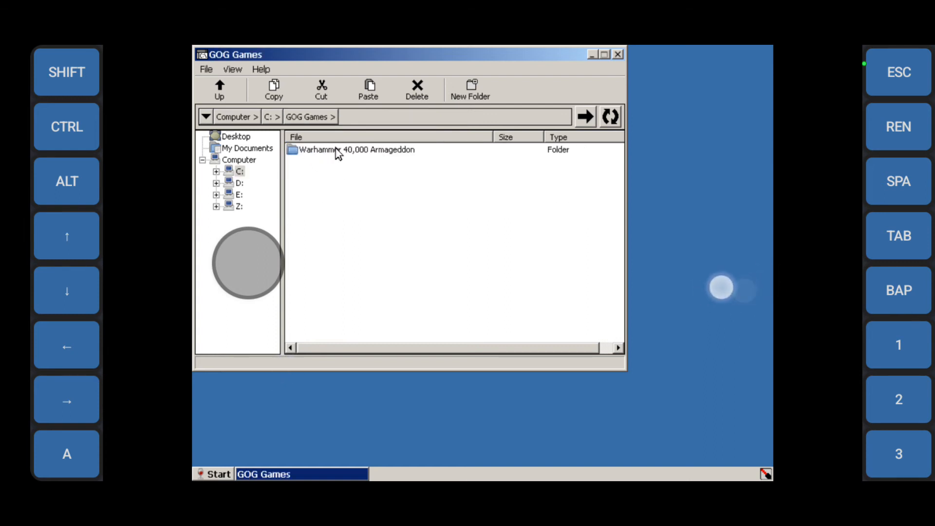
{"action": "double_click", "coordinate": [353, 149]}
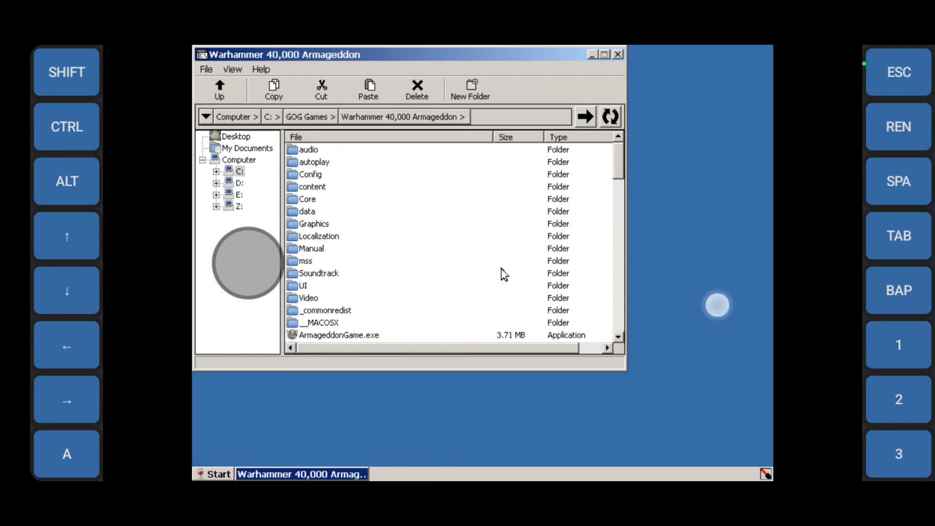
{"action": "scroll", "scroll_direction": "down", "scroll_amount": 3}
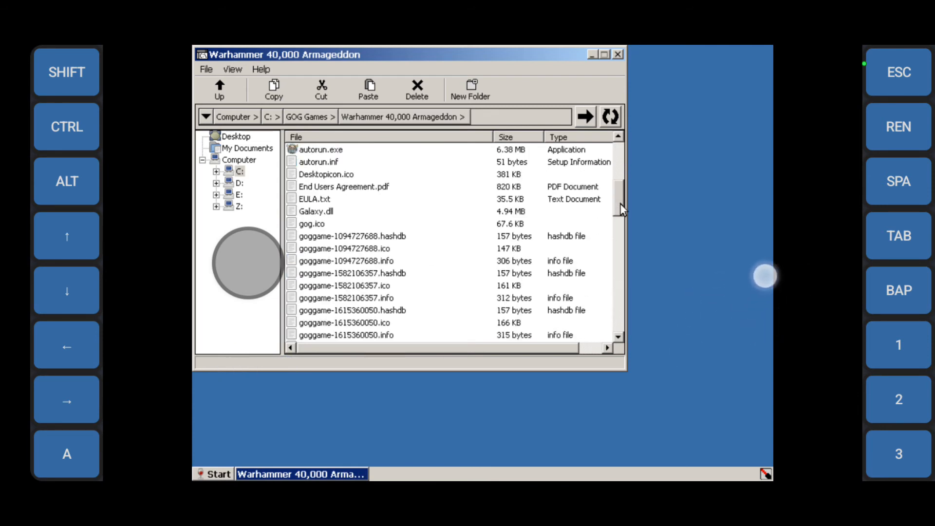
{"action": "scroll", "scroll_direction": "up", "scroll_amount": 3}
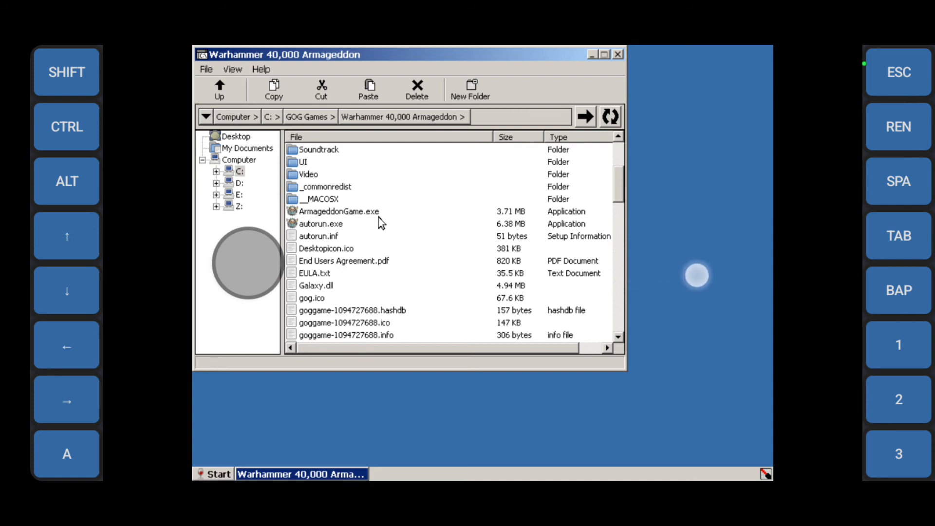
{"action": "mouse_move", "coordinate": [354, 217]}
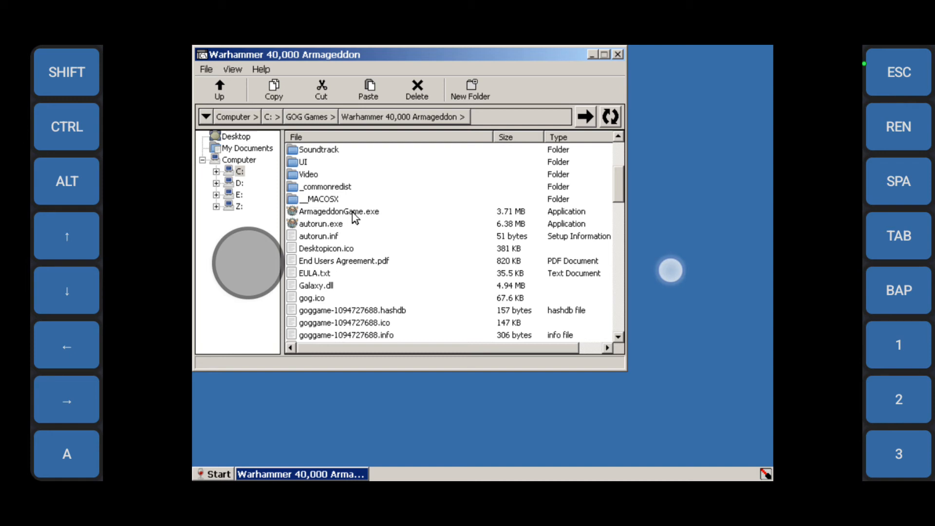
{"action": "right_click", "coordinate": [340, 210]}
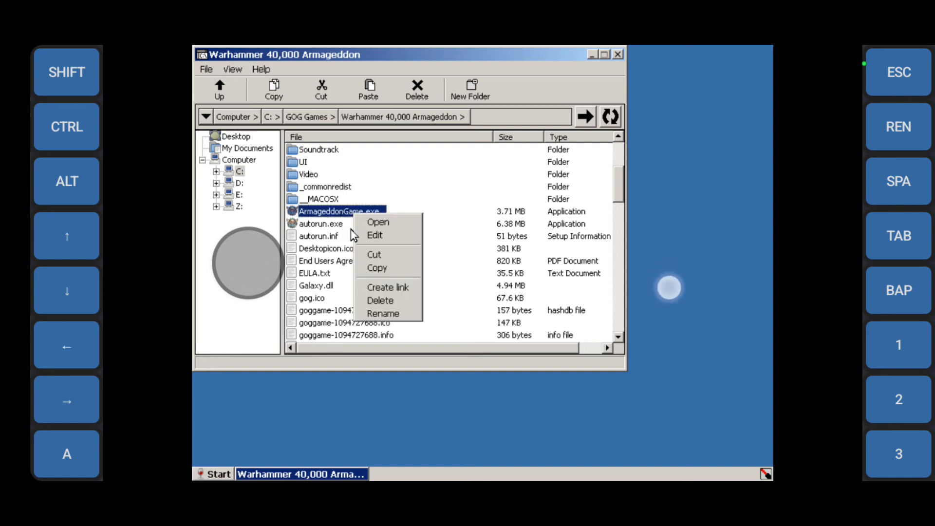
{"action": "mouse_move", "coordinate": [388, 287]}
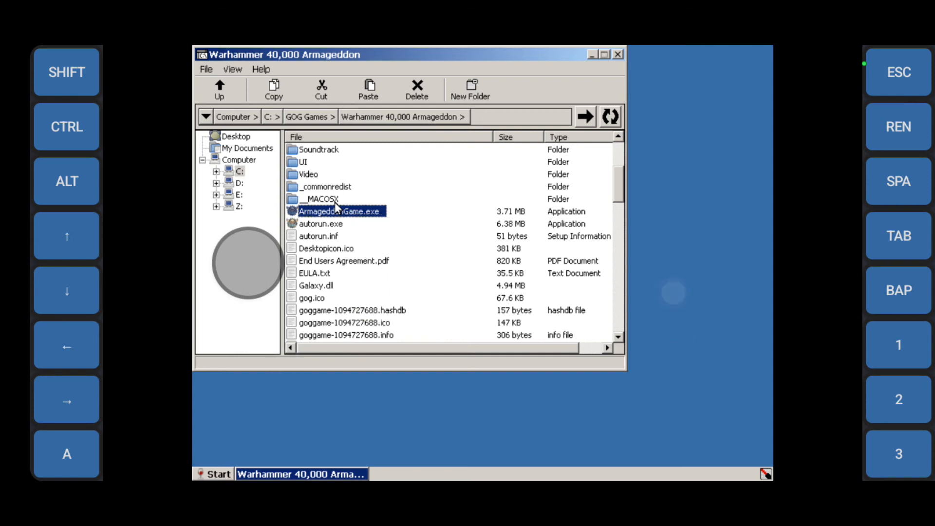
{"action": "left_click", "coordinate": [236, 136]}
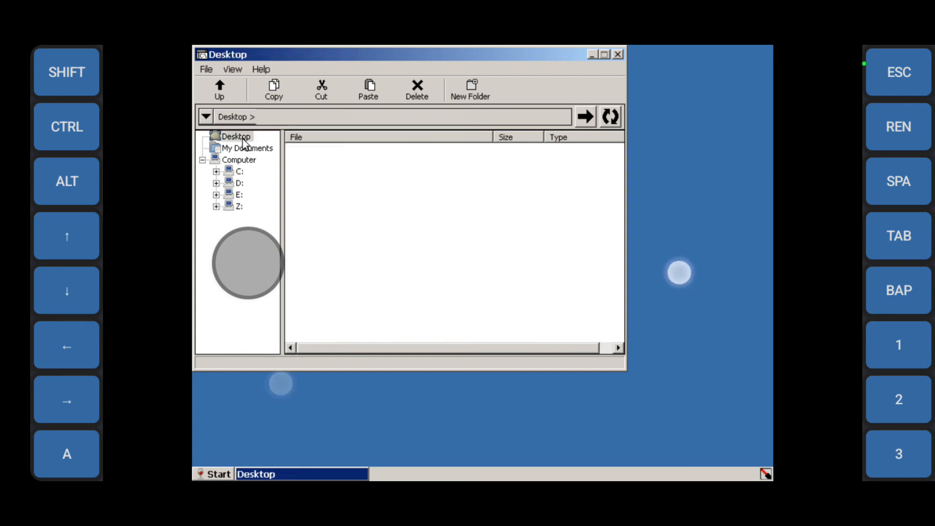
Delete 'Warhammer 40,000 - Armageddon.desktop' from the Desktop folder.
{"action": "left_click", "coordinate": [237, 136]}
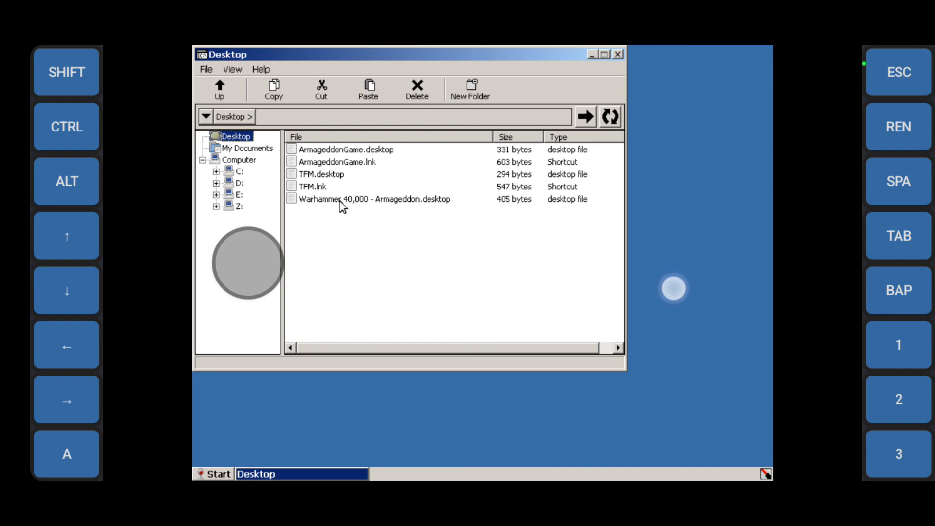
{"action": "right_click", "coordinate": [374, 199]}
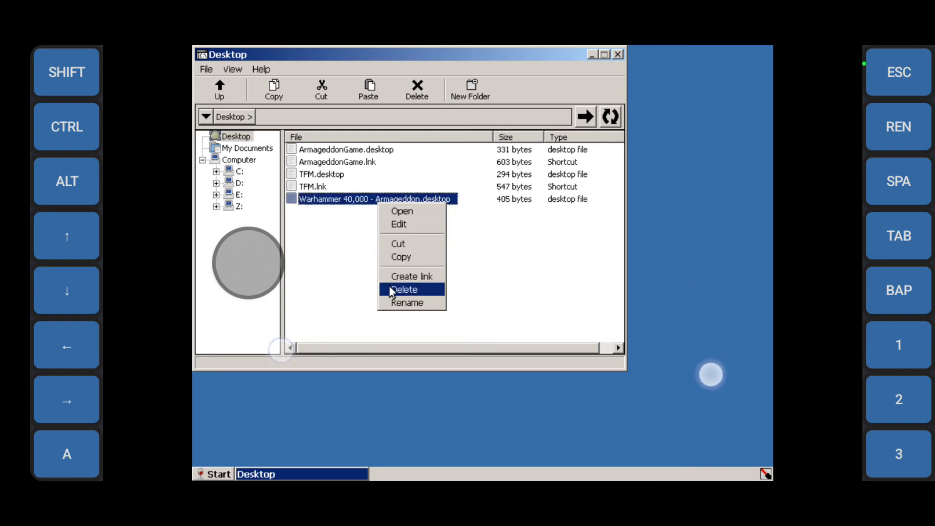
{"action": "left_click", "coordinate": [403, 289]}
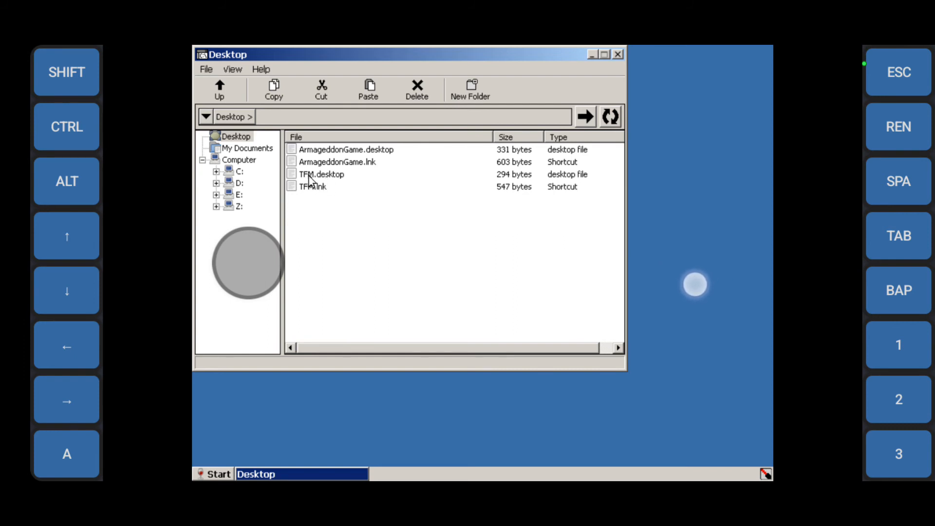
{"action": "right_click", "coordinate": [319, 174]}
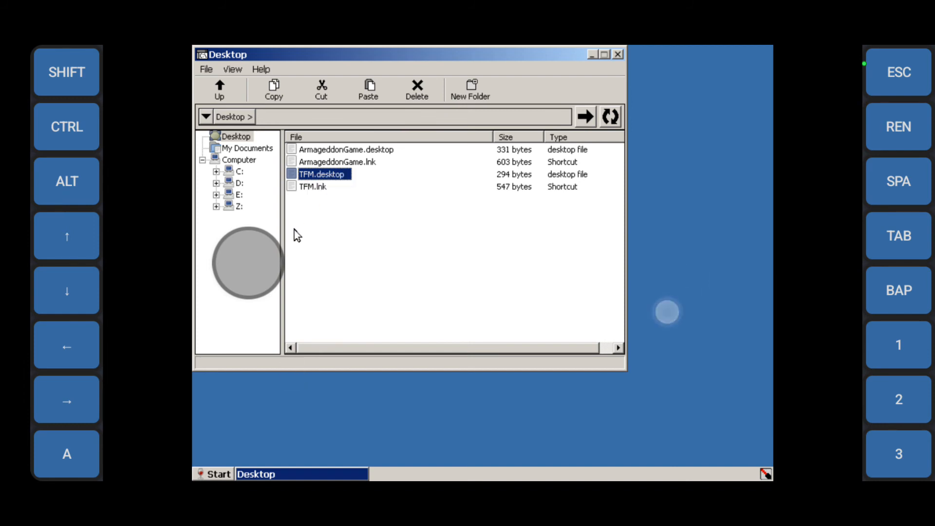
Open TFM.desktop and ArmageddonGame.desktop in AkelPad.
{"action": "double_click", "coordinate": [320, 173]}
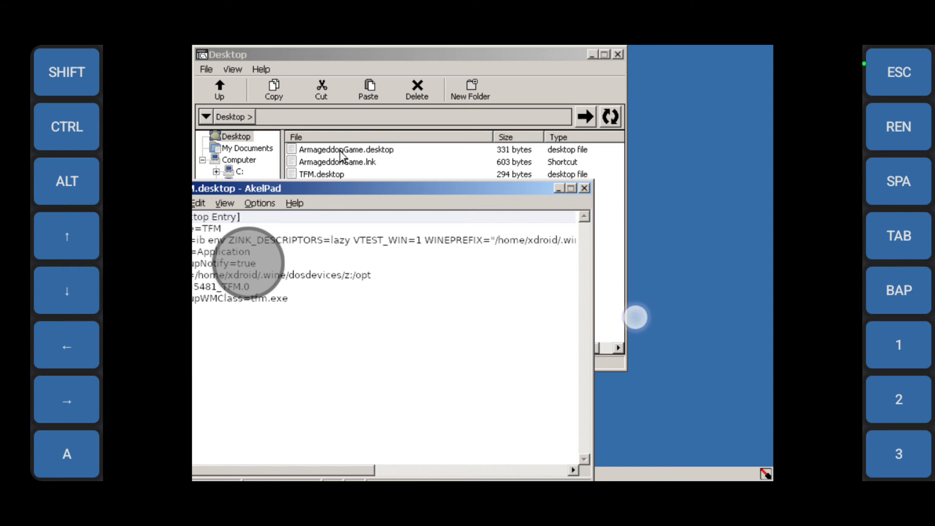
{"action": "right_click", "coordinate": [346, 149]}
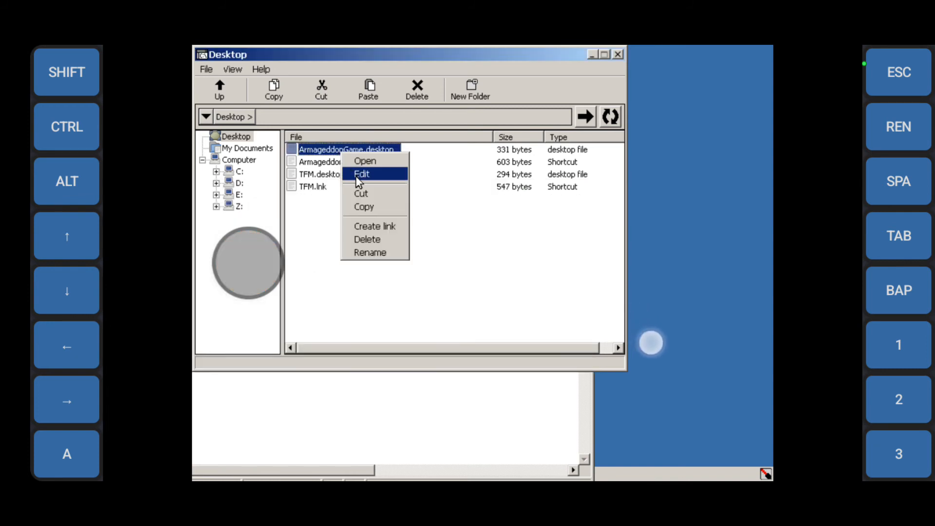
{"action": "left_click", "coordinate": [361, 174]}
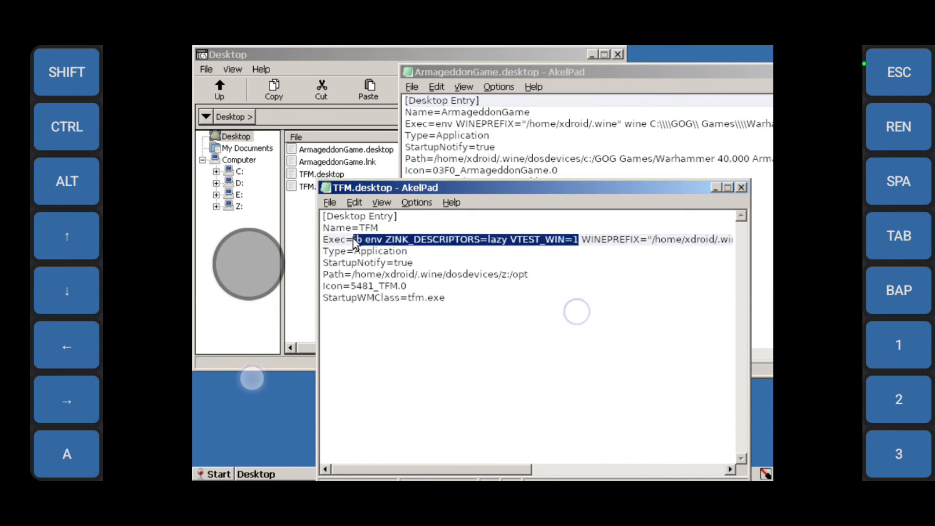
Paste TFM's VirGL launch prefix over 'env' in ArmageddonGame.desktop's Exec line.
{"action": "right_click", "coordinate": [432, 247]}
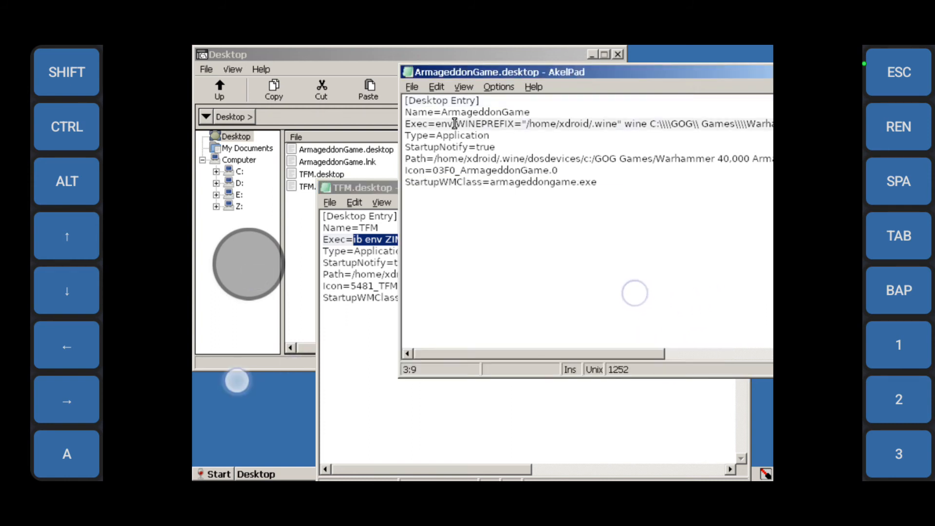
{"action": "right_click", "coordinate": [444, 123]}
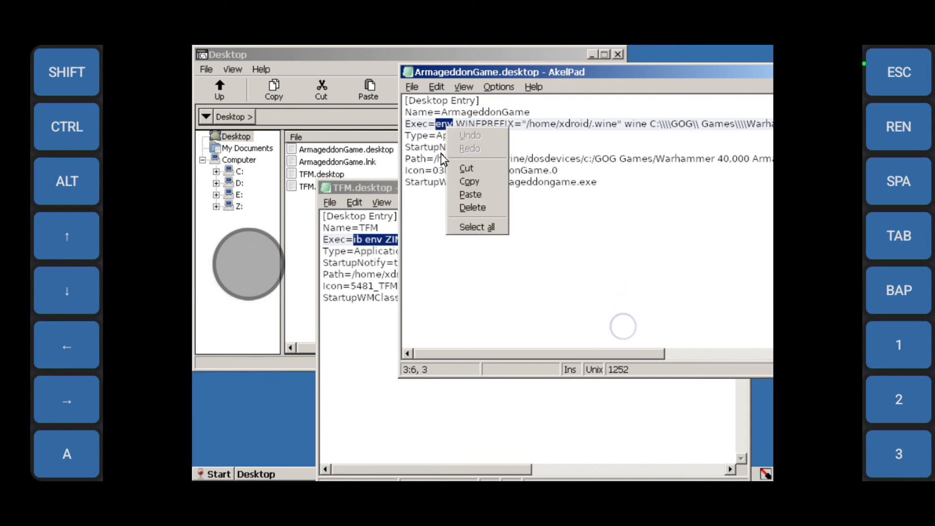
{"action": "left_click", "coordinate": [470, 194]}
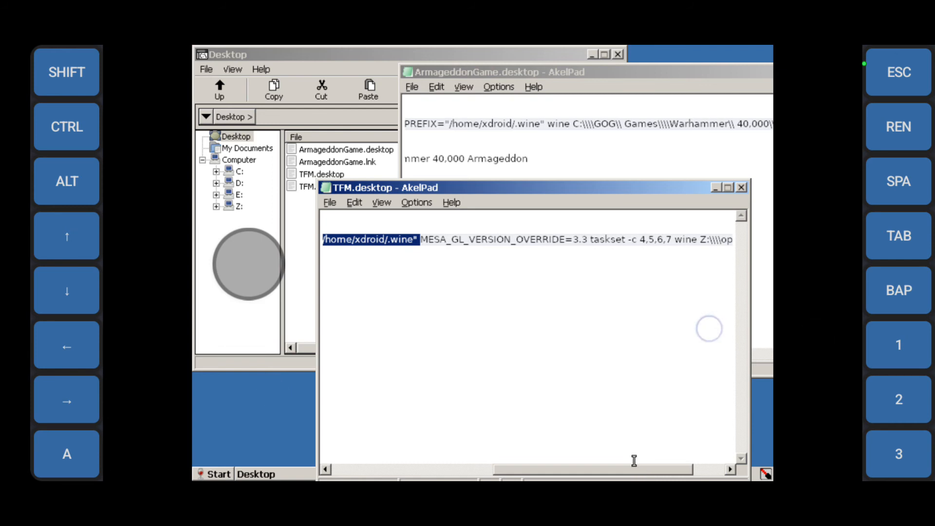
{"action": "scroll", "scroll_direction": "right", "scroll_amount": 3}
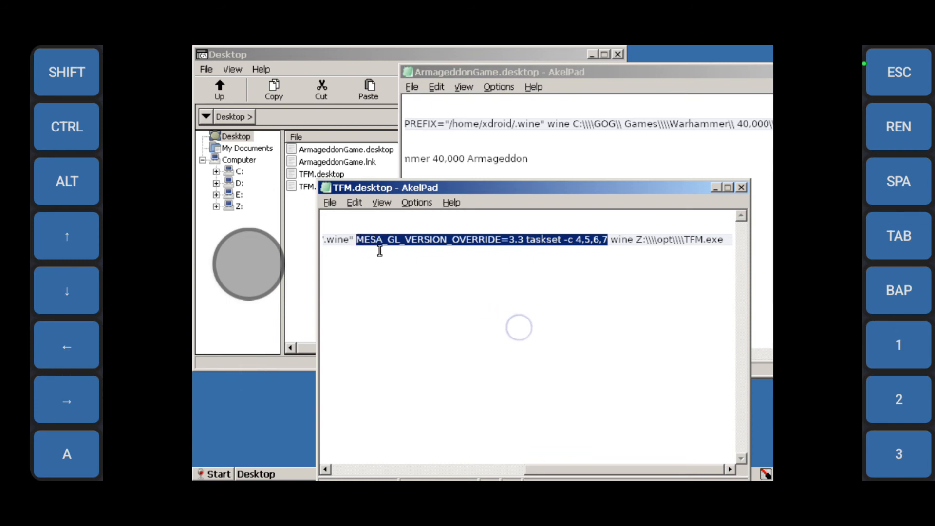
{"action": "mouse_move", "coordinate": [507, 245]}
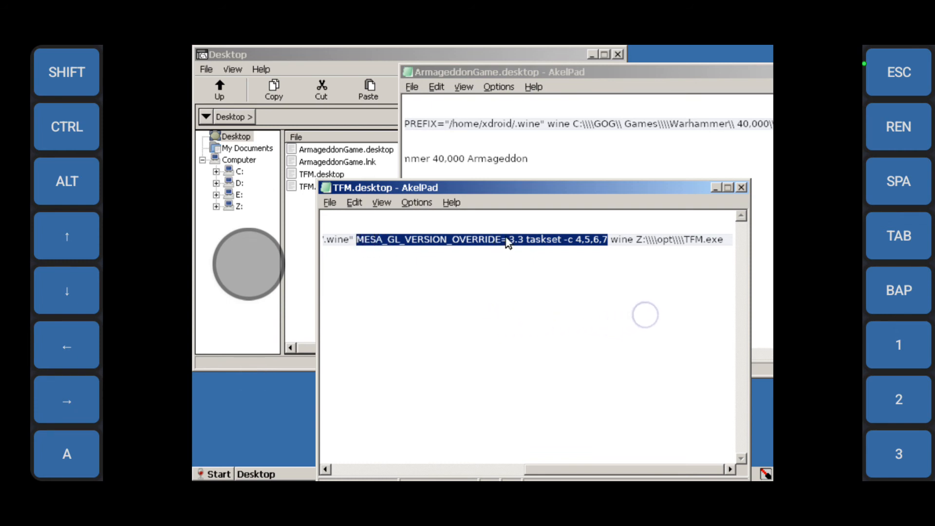
Copy the MESA_GL_VERSION_OVERRIDE=3.3 taskset settings and trim the core list to 4,5,6.
{"action": "right_click", "coordinate": [507, 241]}
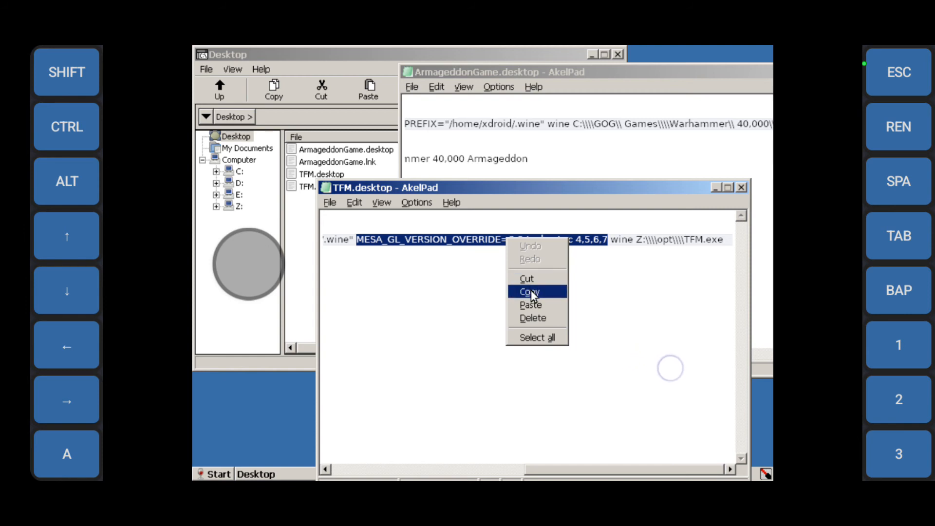
{"action": "left_click", "coordinate": [527, 291]}
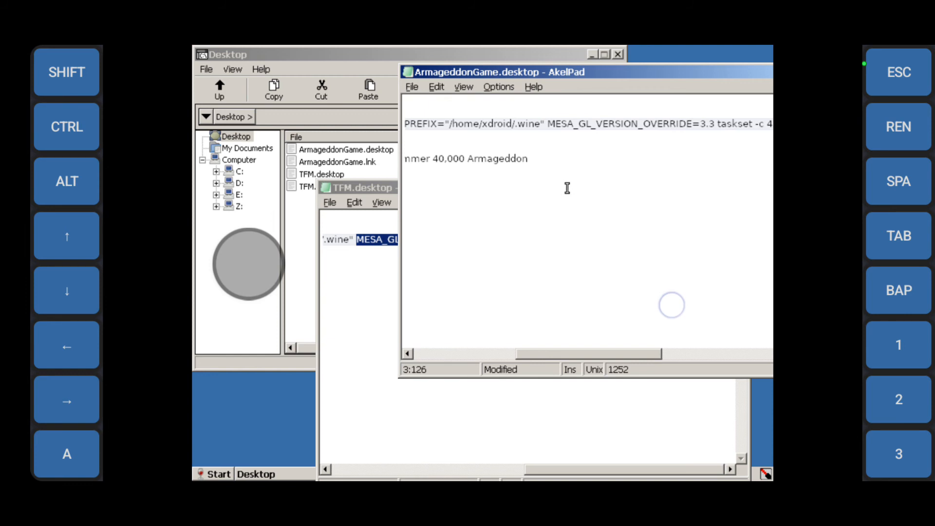
{"action": "scroll", "scroll_direction": "right", "scroll_amount": 3}
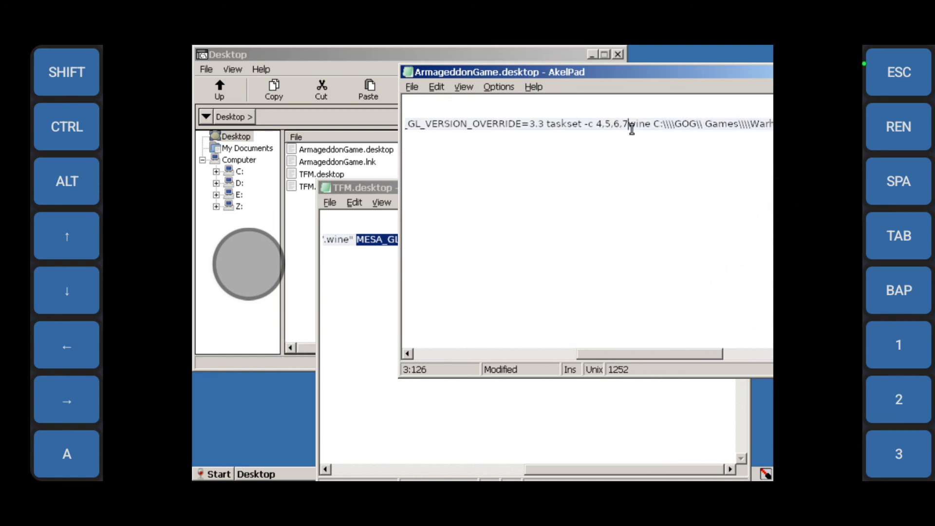
{"action": "key", "text": "backspace"}
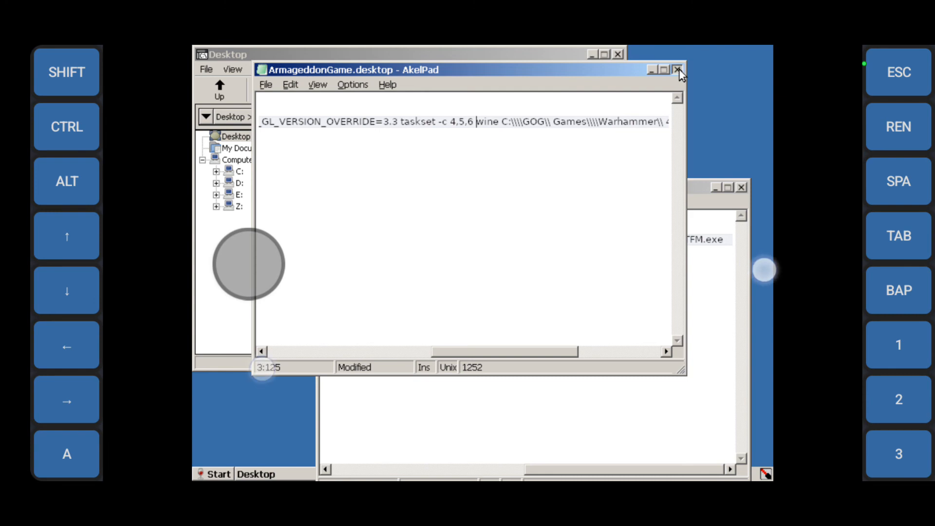
Close AkelPad, hide the on-screen controls, and exit the ExaGear Windows session.
{"action": "left_click", "coordinate": [679, 70]}
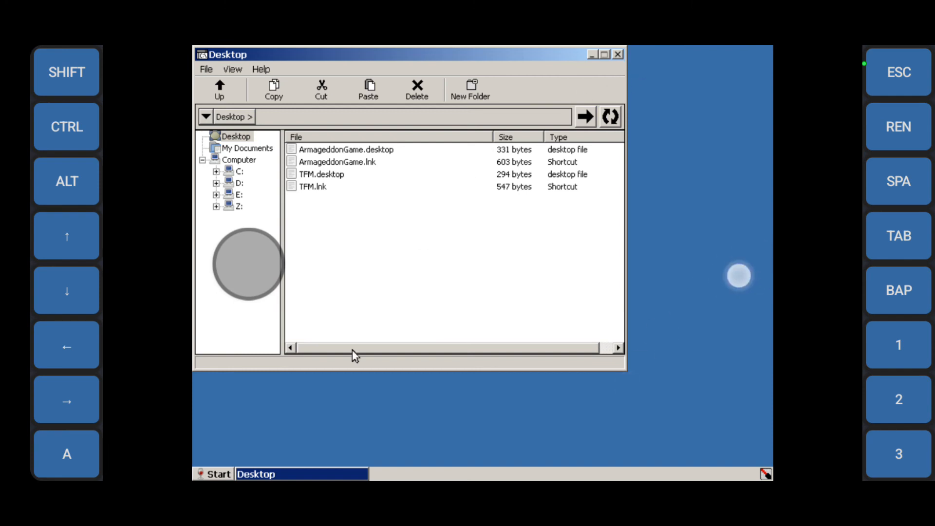
{"action": "mouse_move", "coordinate": [425, 268]}
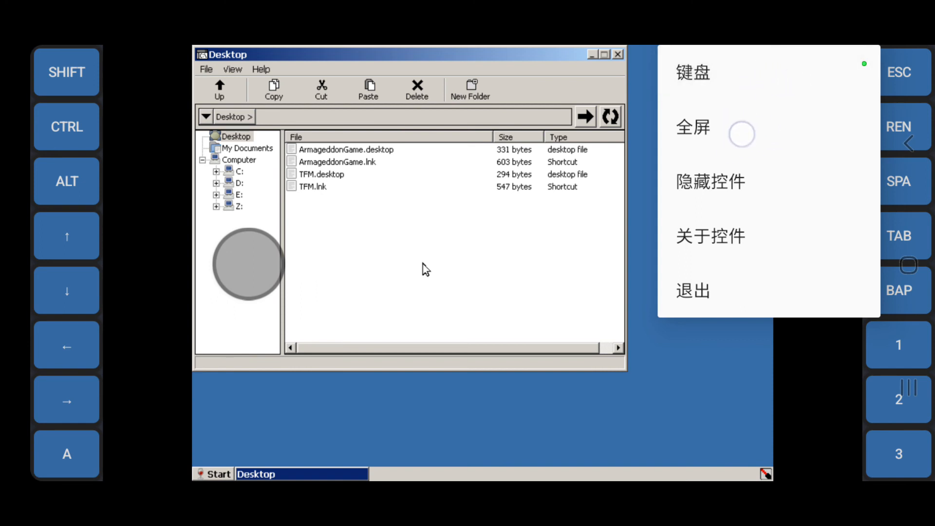
{"action": "left_click", "coordinate": [741, 134]}
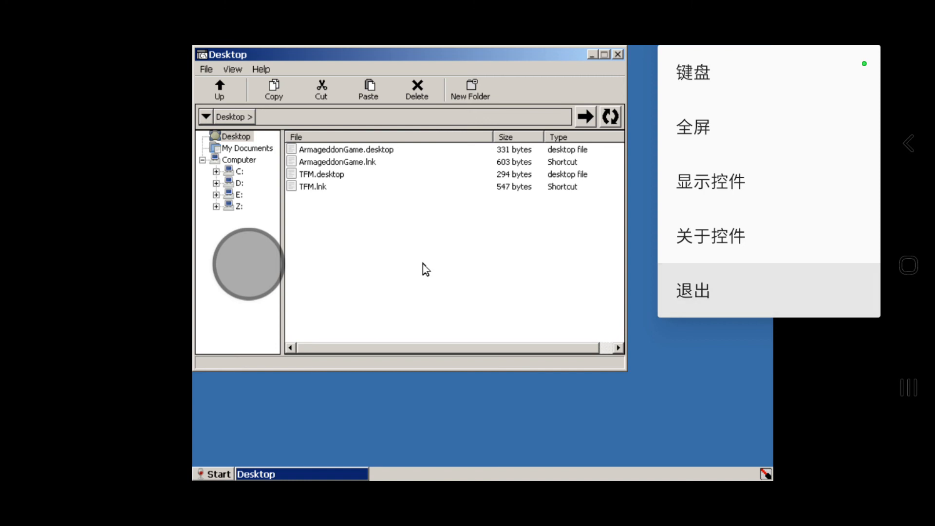
{"action": "left_click", "coordinate": [693, 73]}
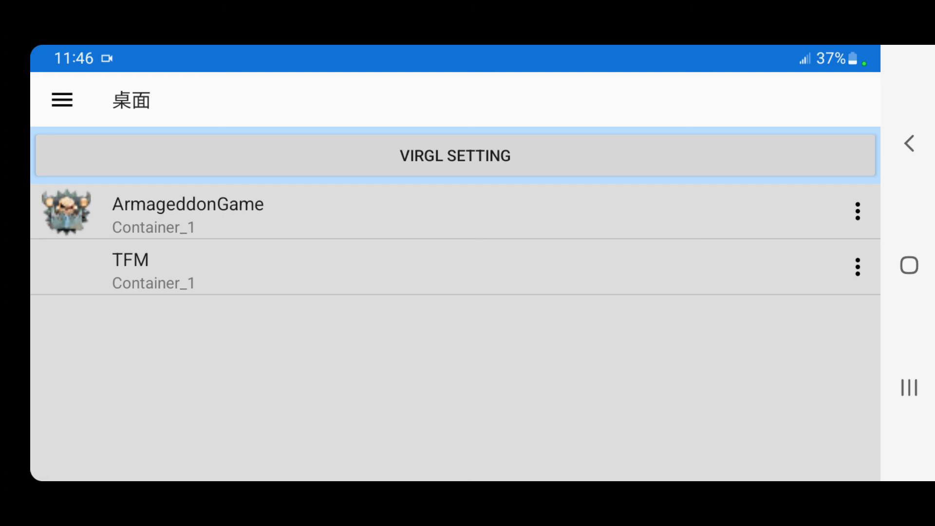
Enable centered overlay and DXTn (S3TC) decompression in VirGL settings, then start VirGL services.
{"action": "left_click", "coordinate": [454, 155]}
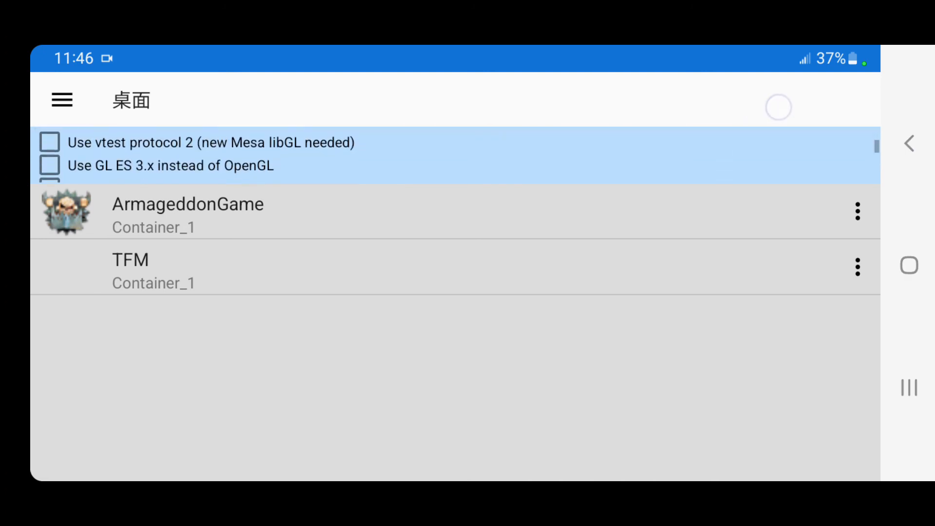
{"action": "scroll", "scroll_direction": "down", "scroll_amount": 3}
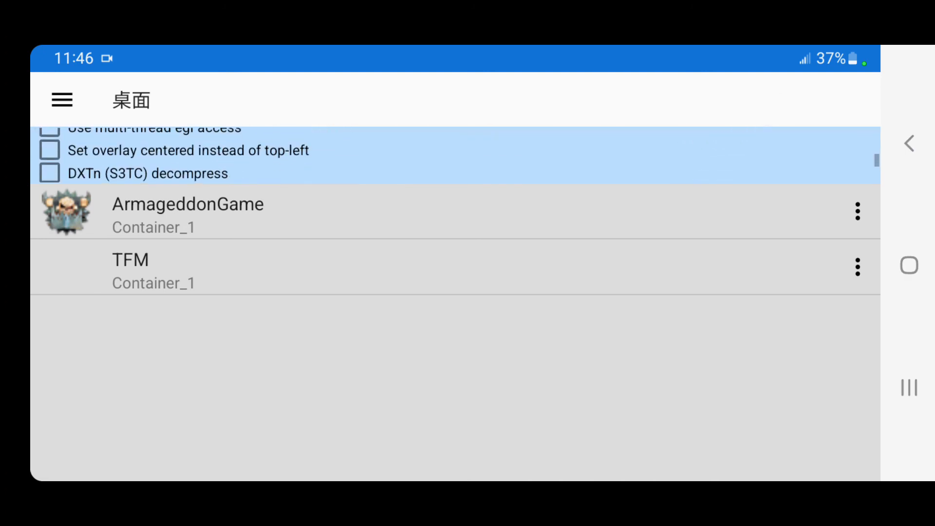
{"action": "left_click", "coordinate": [50, 138]}
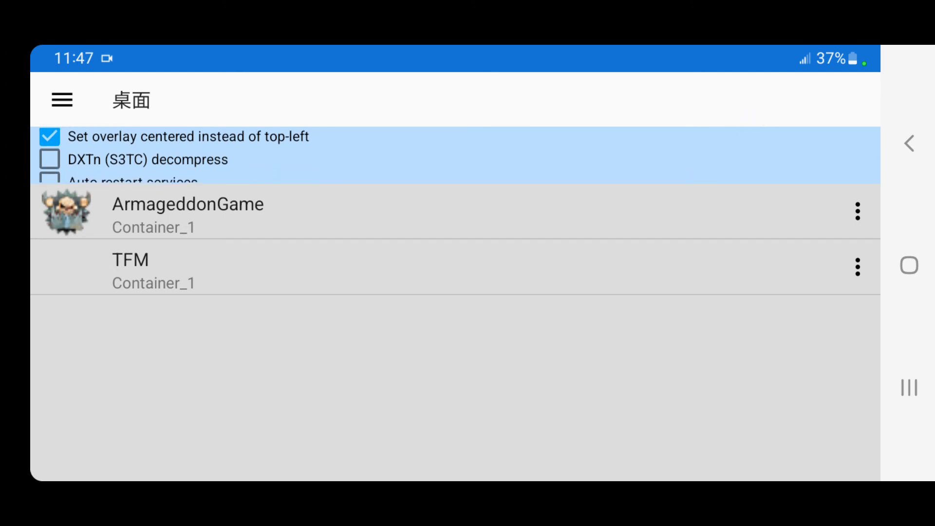
{"action": "left_click", "coordinate": [50, 159]}
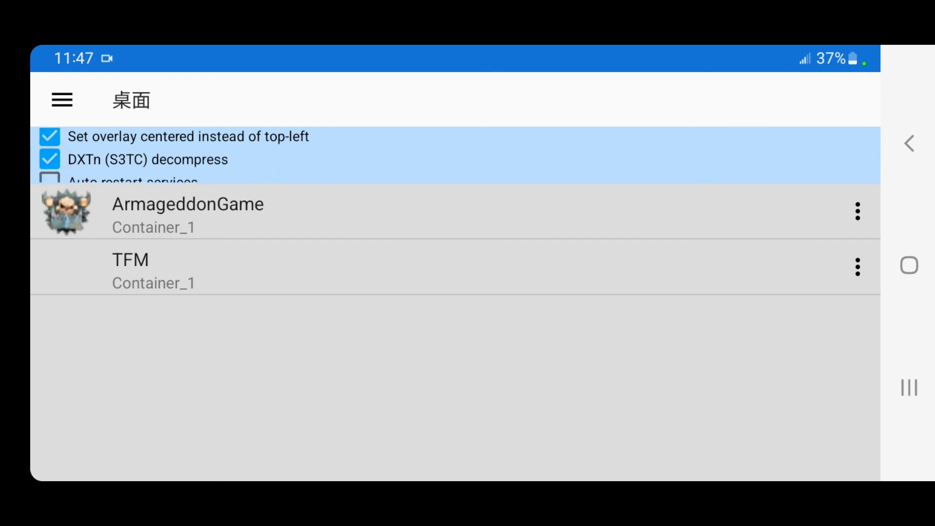
{"action": "scroll", "scroll_direction": "down", "scroll_amount": 3}
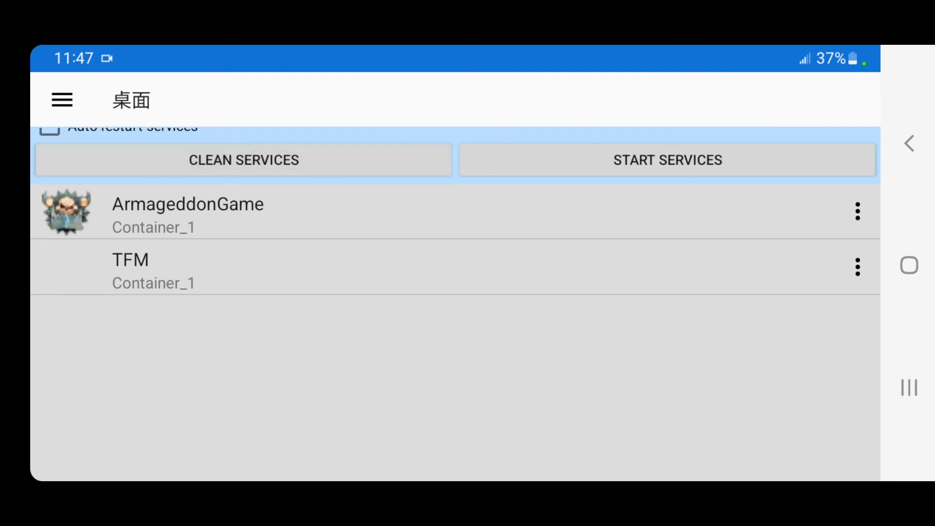
{"action": "left_click", "coordinate": [667, 159]}
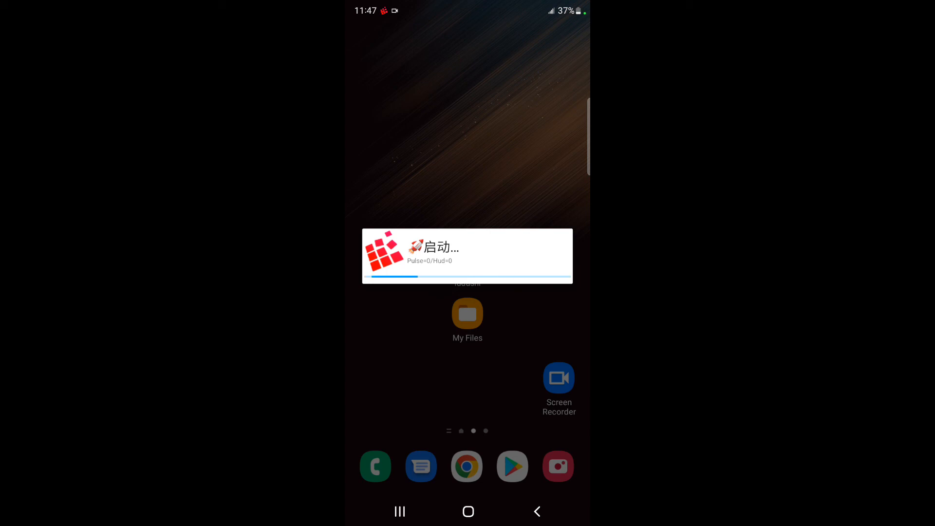
Launch Warhammer 40,000: Armageddon, confirm English, and open the scenario list.
{"action": "left_click", "coordinate": [379, 248]}
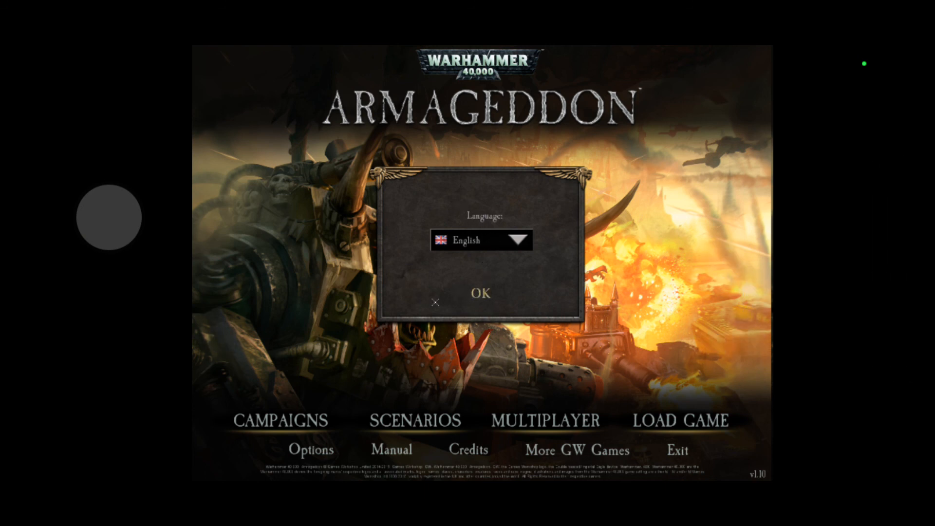
{"action": "left_click", "coordinate": [481, 293]}
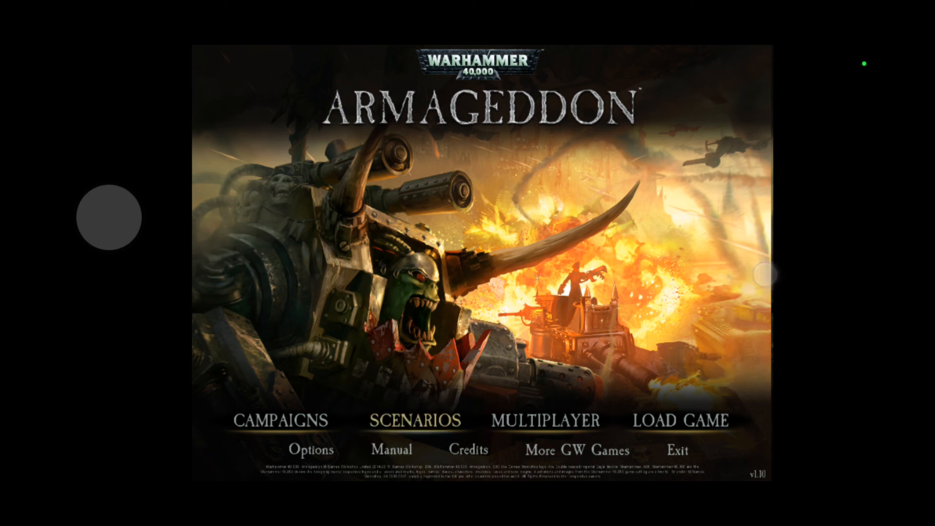
{"action": "left_click", "coordinate": [413, 420]}
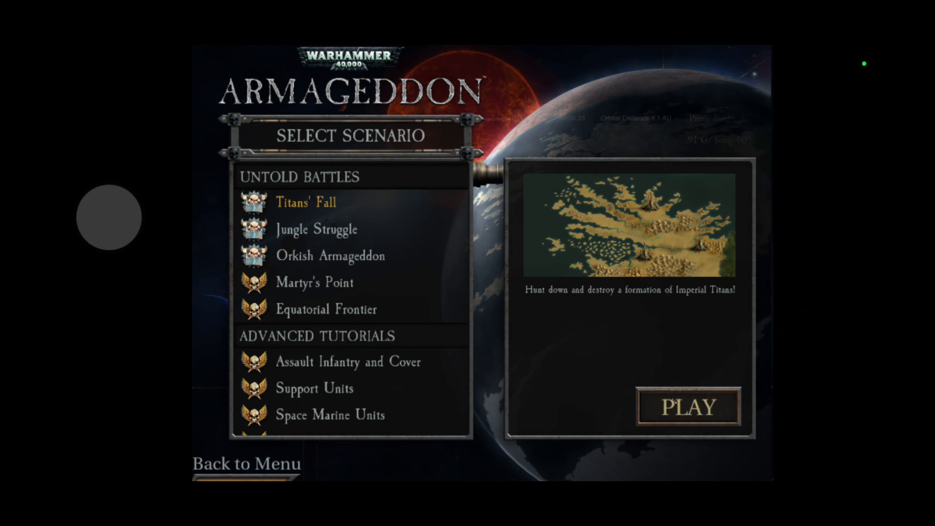
Play Titans' Fall as the Orks with Fog of War enabled.
{"action": "left_click", "coordinate": [687, 407]}
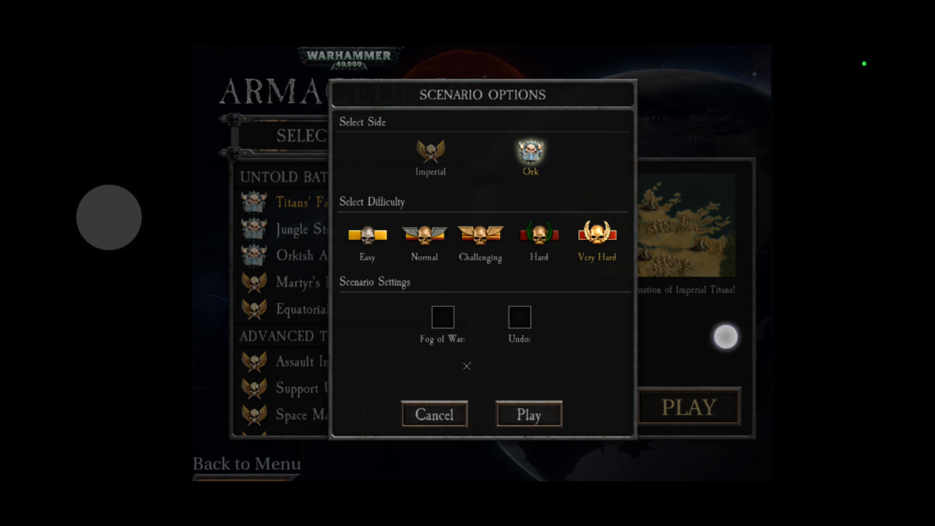
{"action": "left_click", "coordinate": [441, 317]}
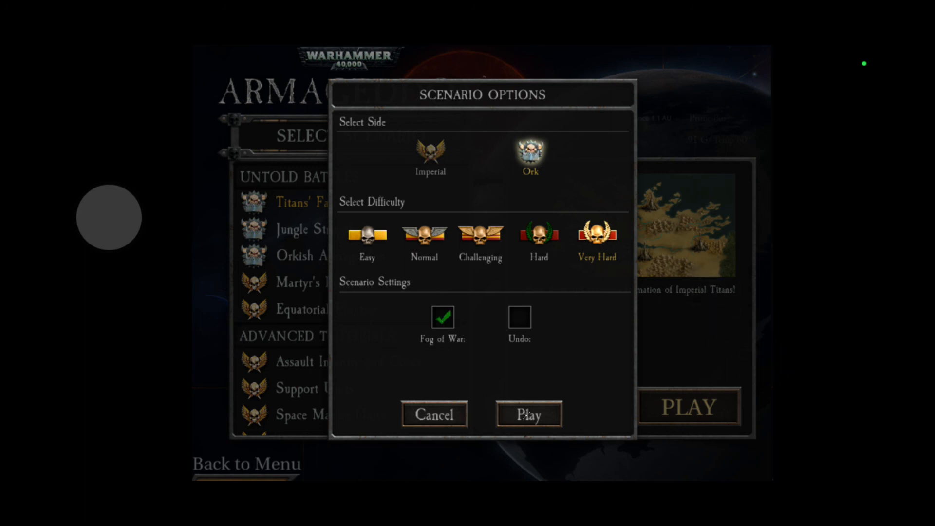
{"action": "left_click", "coordinate": [526, 414]}
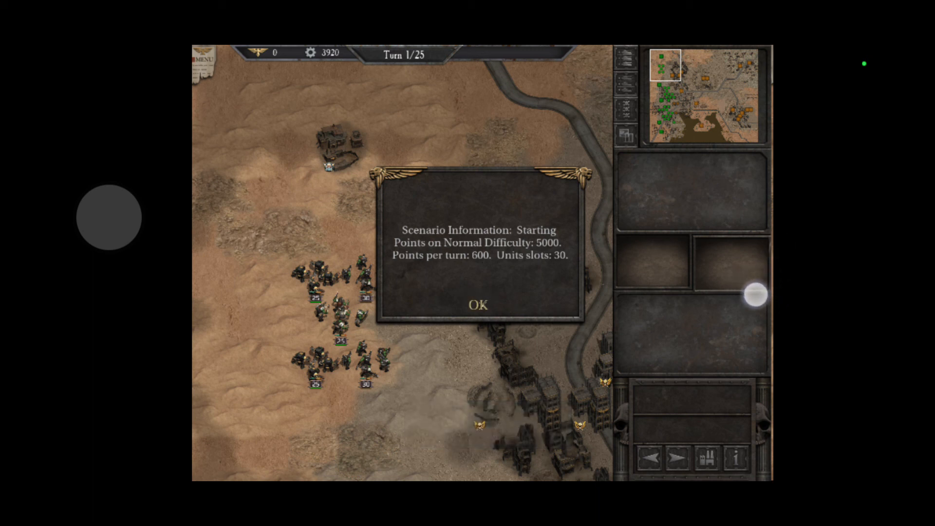
Dismiss the Scenario Information and Victory Conditions briefings, then send the Tankbustas against Imperial units.
{"action": "left_click", "coordinate": [479, 305]}
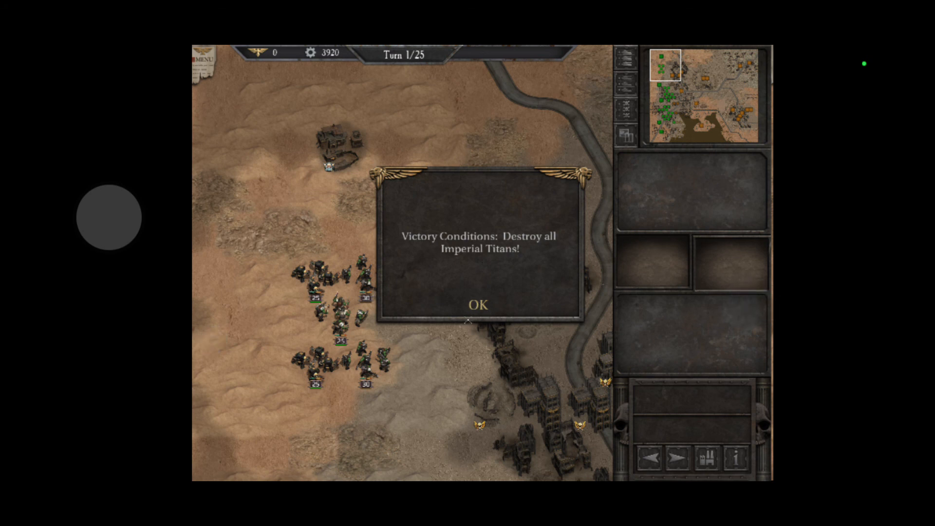
{"action": "left_click", "coordinate": [479, 305]}
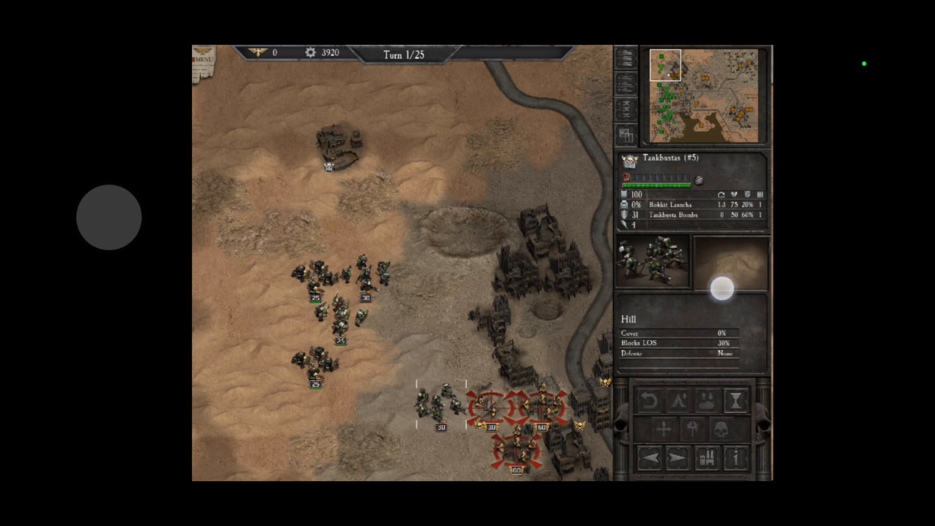
{"action": "left_click", "coordinate": [483, 402]}
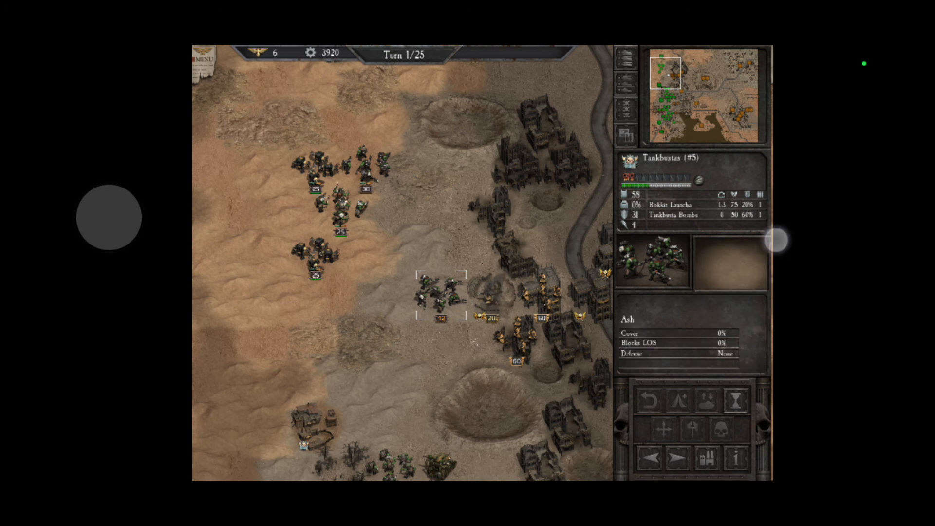
{"action": "scroll", "scroll_direction": "down", "scroll_amount": 3}
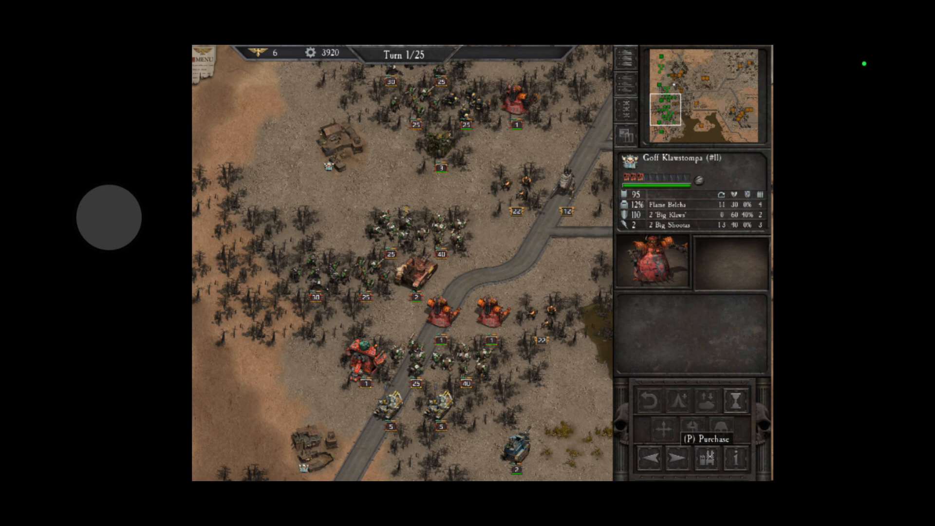
Open the Ork Purchase screen, browse the Walkers, and show the Aircraft category.
{"action": "left_click", "coordinate": [706, 439]}
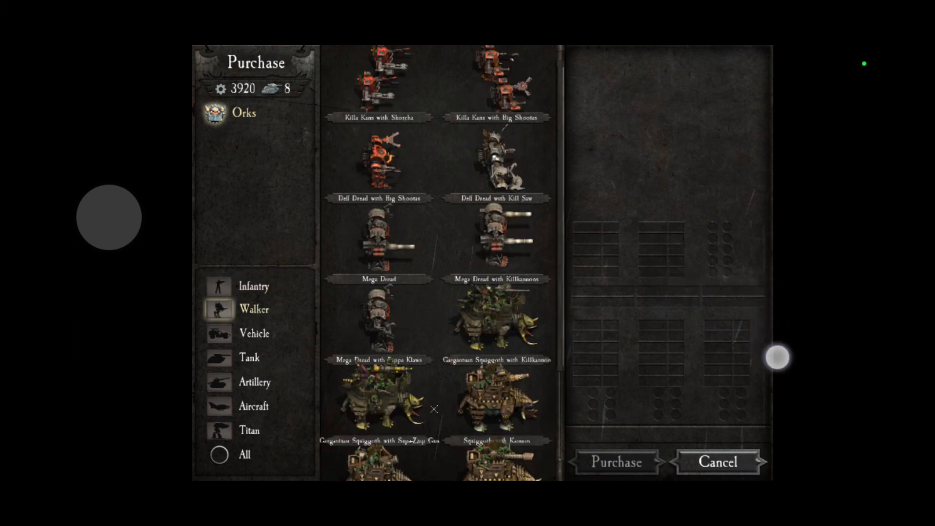
{"action": "scroll", "scroll_direction": "down", "scroll_amount": 3}
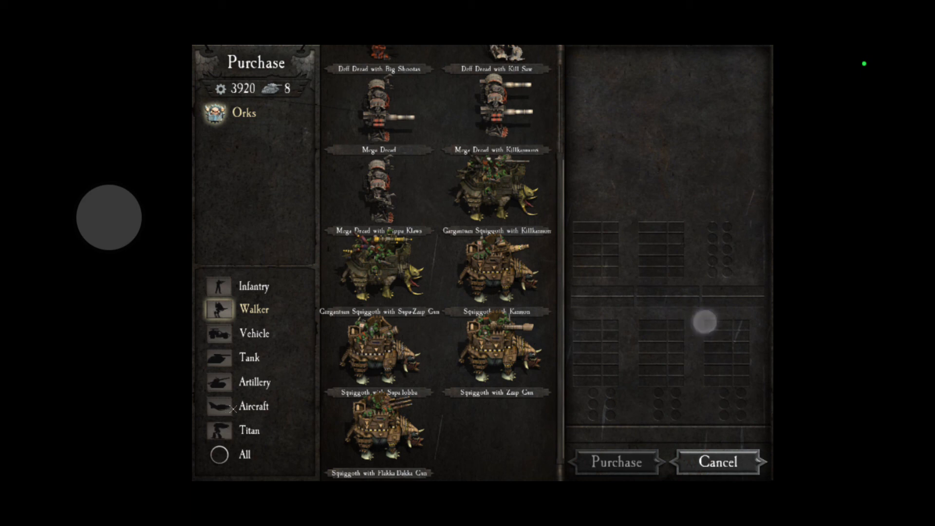
{"action": "left_click", "coordinate": [254, 407]}
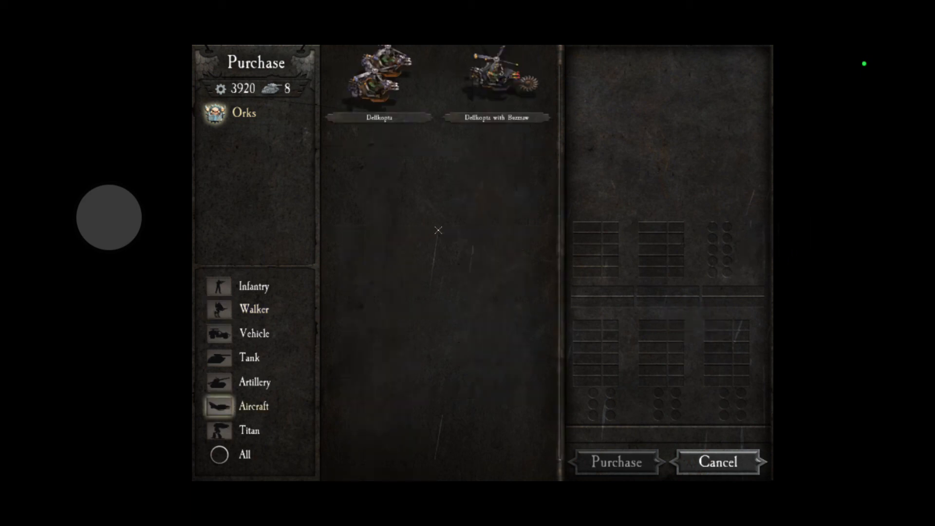